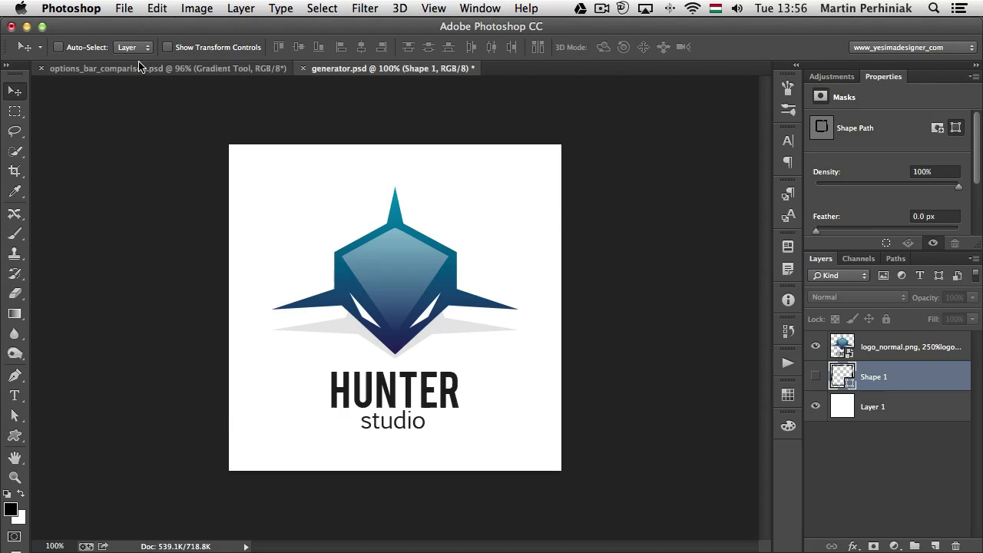
- Select the logo smart object layer to reveal its name listing logo_normal.png, 250%logo_medium.png and 500%logo_large.png
{"action": "left_click", "coordinate": [123, 9]}
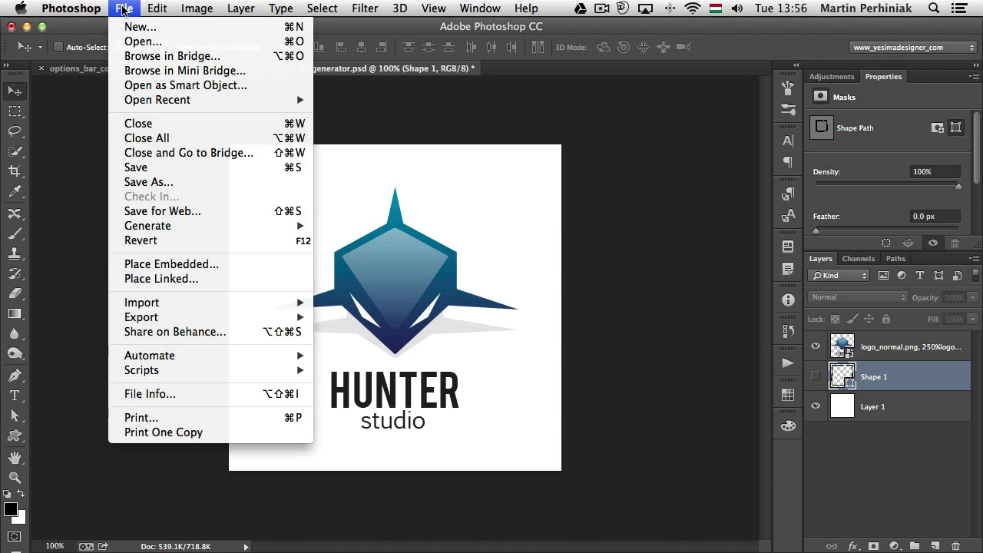
{"action": "mouse_move", "coordinate": [148, 224]}
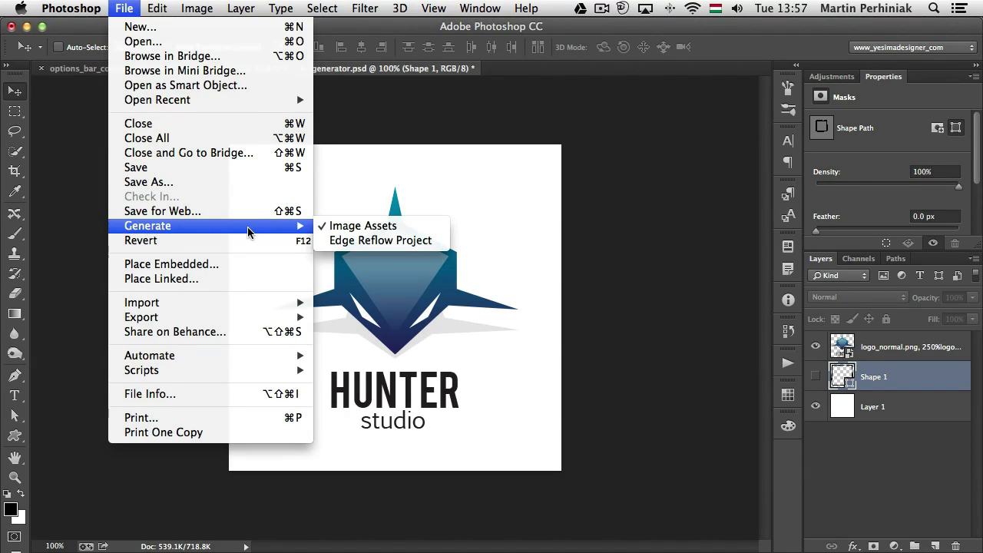
{"action": "mouse_move", "coordinate": [286, 232]}
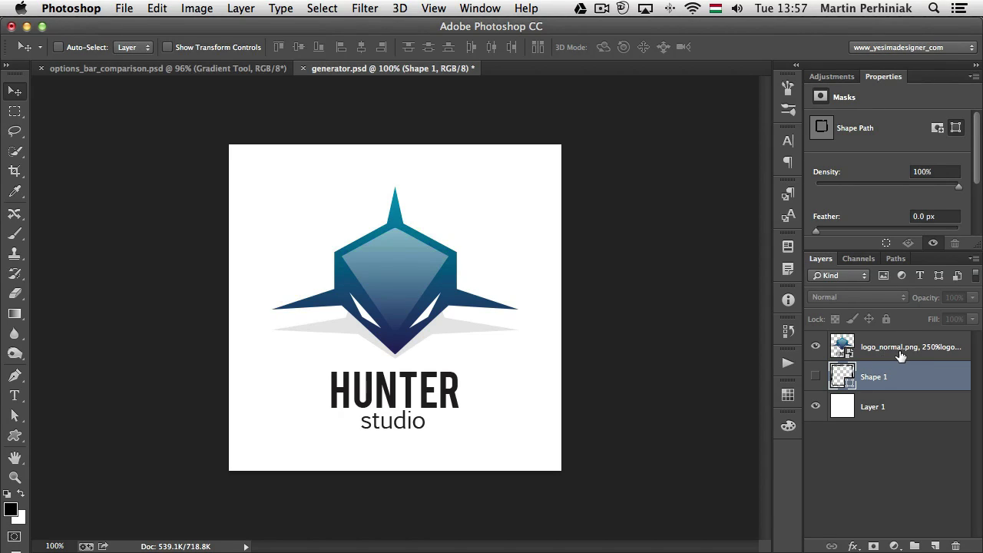
{"action": "mouse_move", "coordinate": [909, 357]}
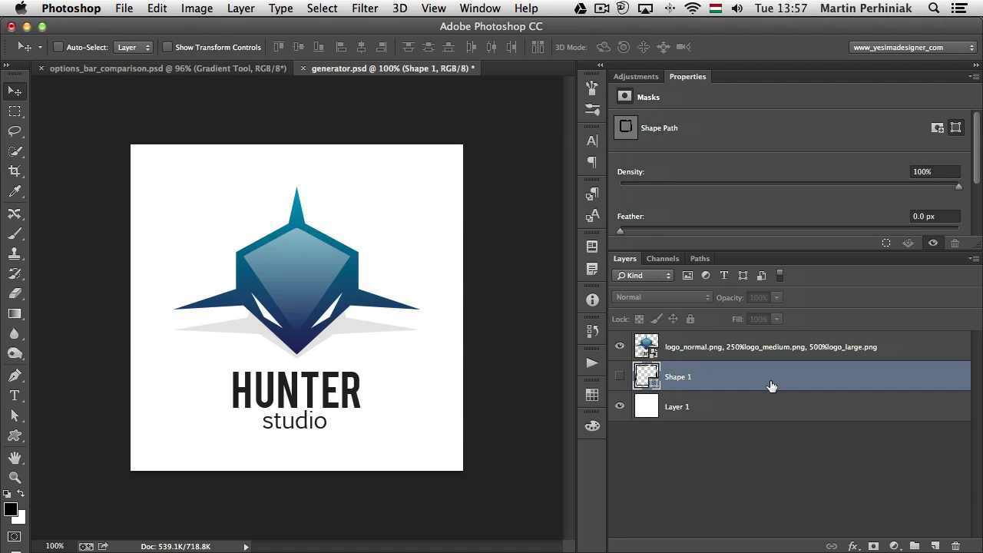
{"action": "mouse_move", "coordinate": [900, 352]}
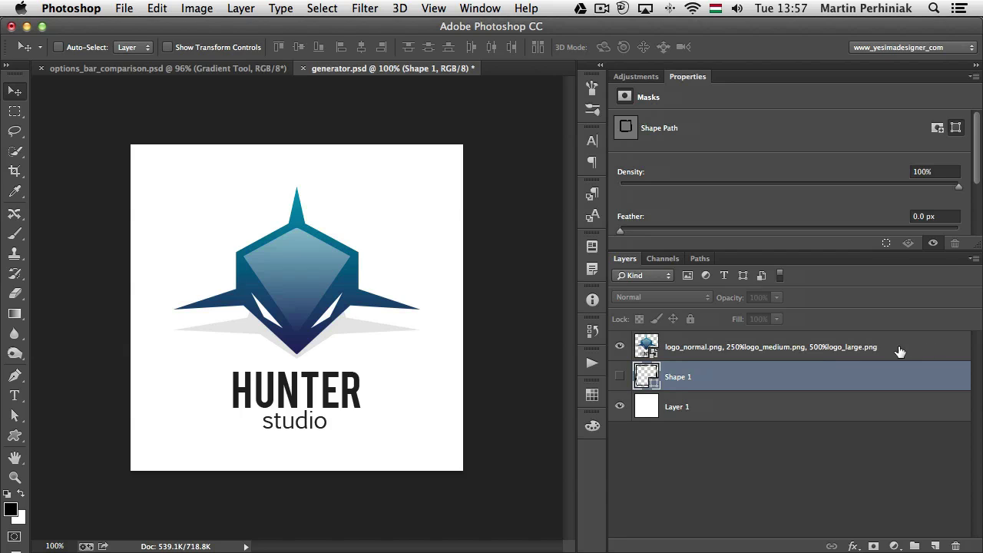
{"action": "left_click", "coordinate": [772, 347]}
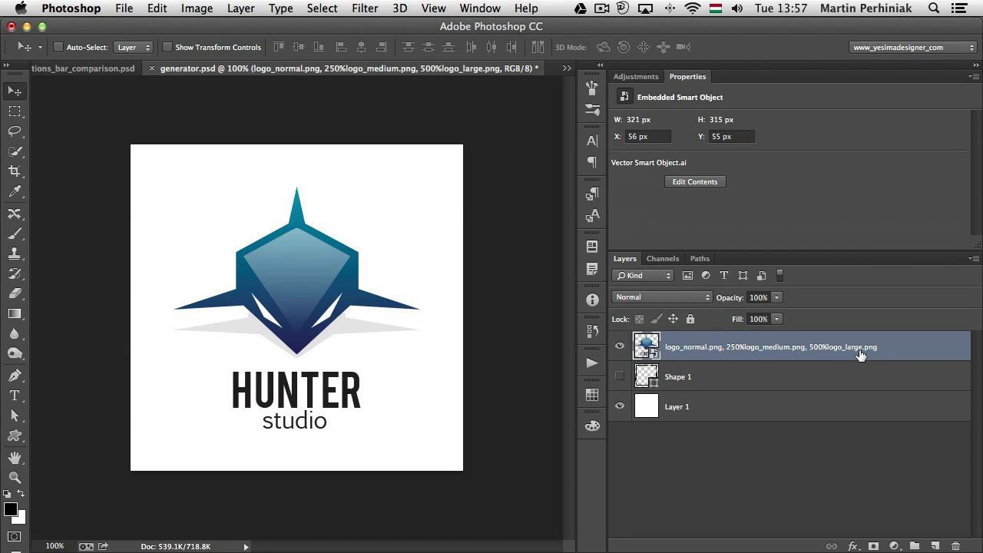
{"action": "mouse_move", "coordinate": [861, 354]}
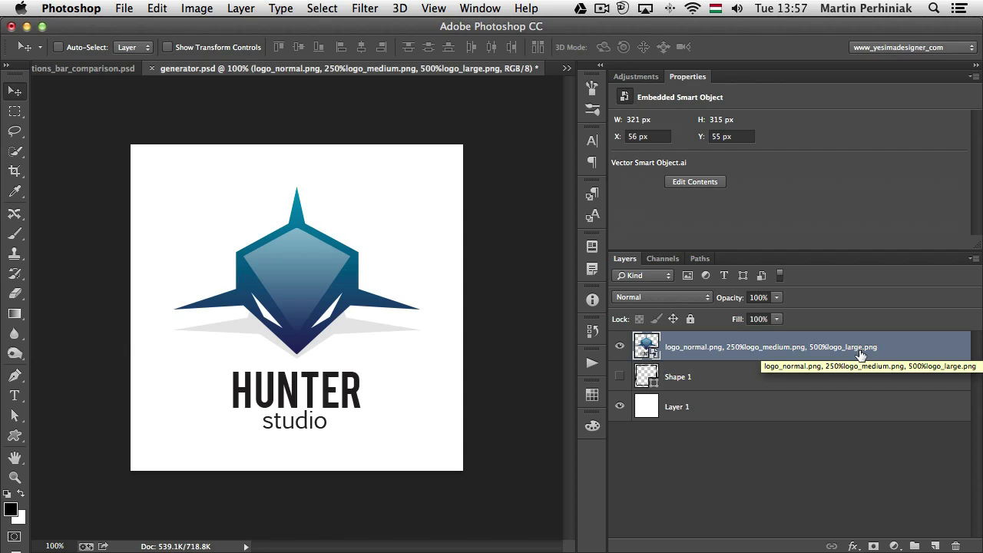
{"action": "mouse_move", "coordinate": [861, 355]}
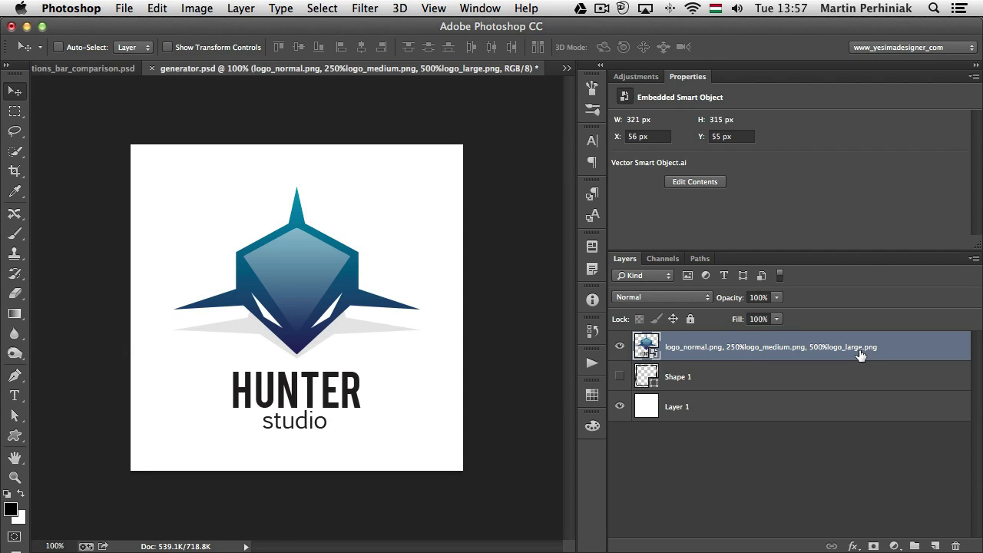
{"action": "mouse_move", "coordinate": [772, 367]}
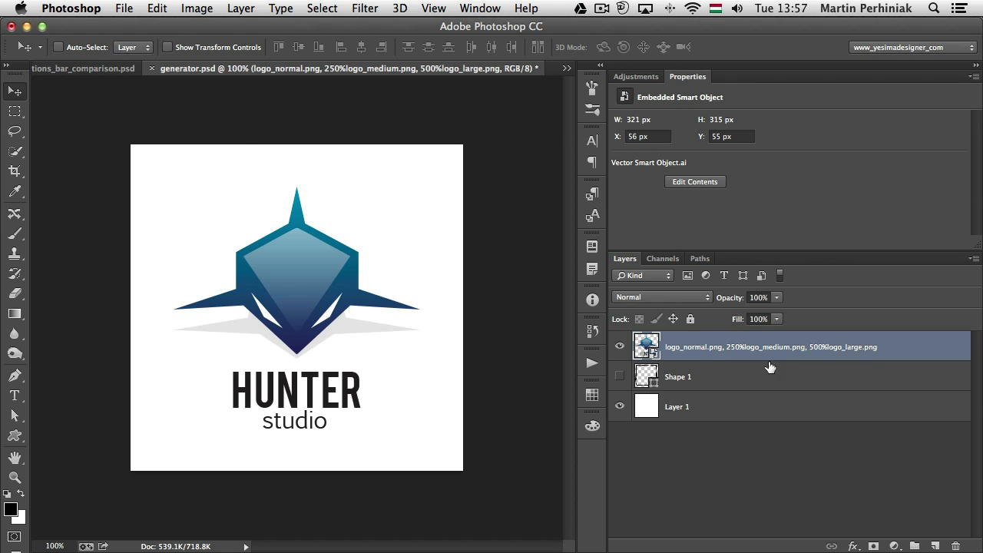
{"action": "mouse_move", "coordinate": [695, 356]}
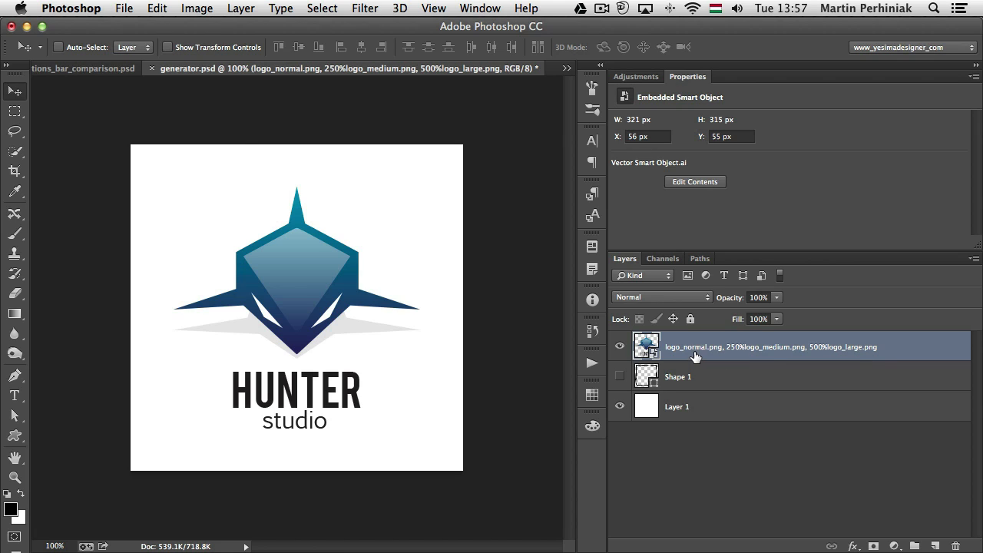
{"action": "mouse_move", "coordinate": [740, 356]}
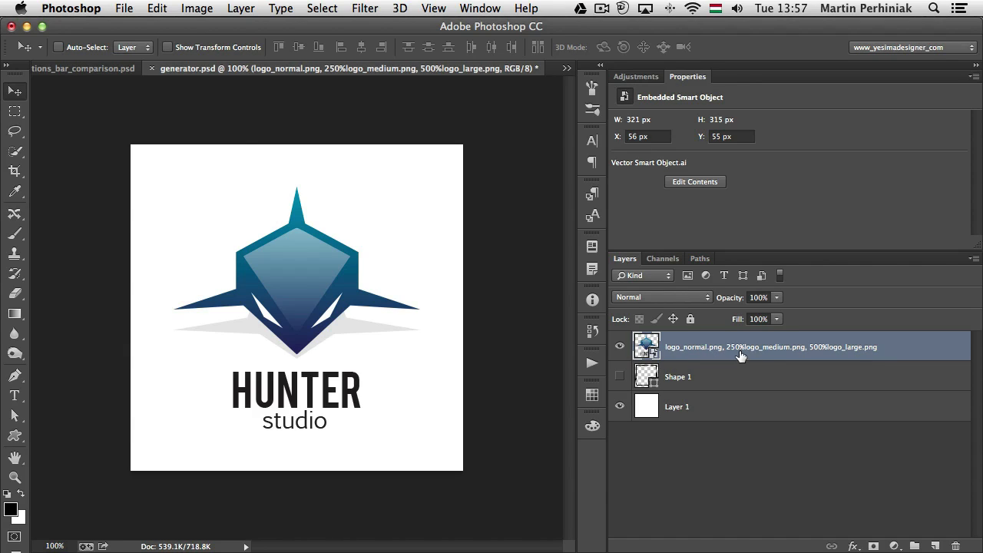
{"action": "mouse_move", "coordinate": [828, 356]}
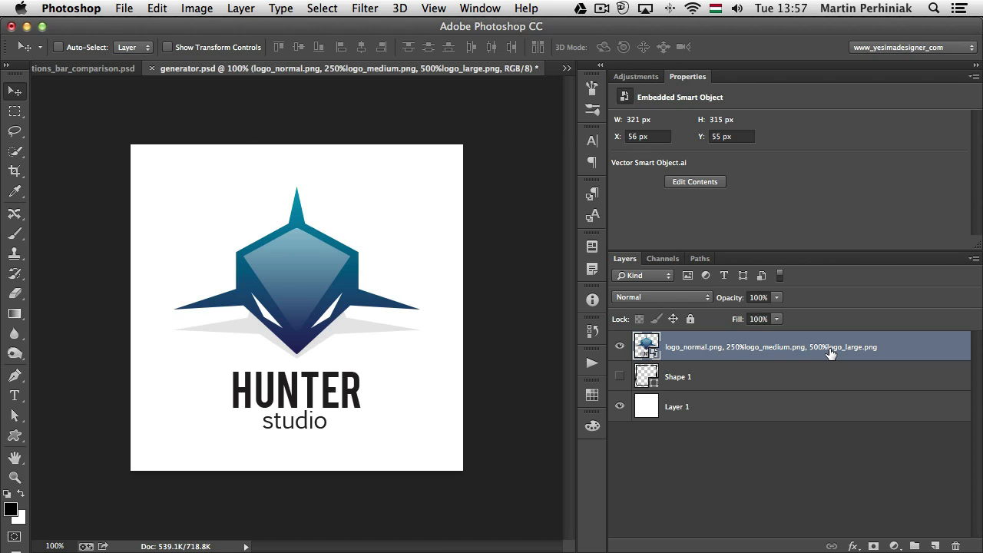
{"action": "mouse_move", "coordinate": [421, 233]}
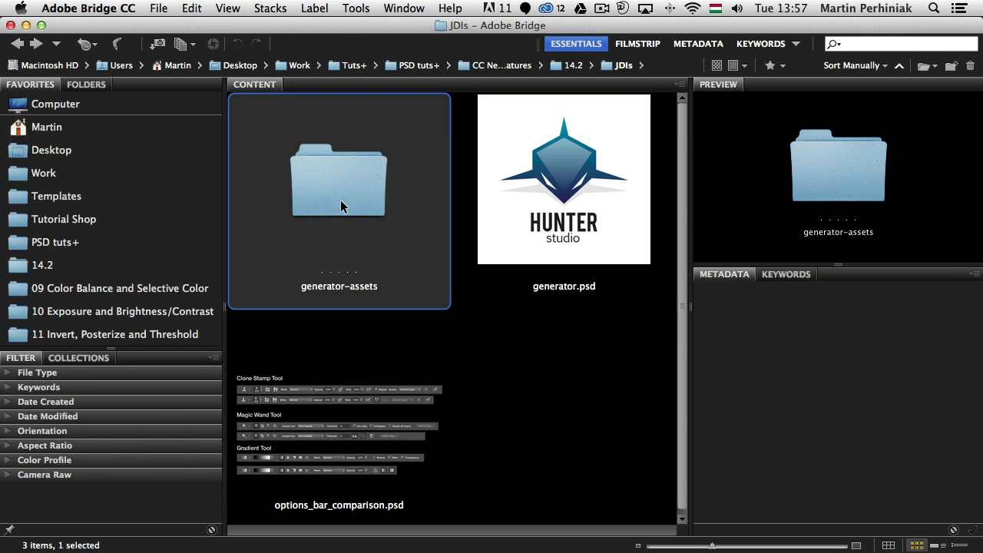
{"action": "mouse_move", "coordinate": [328, 193]}
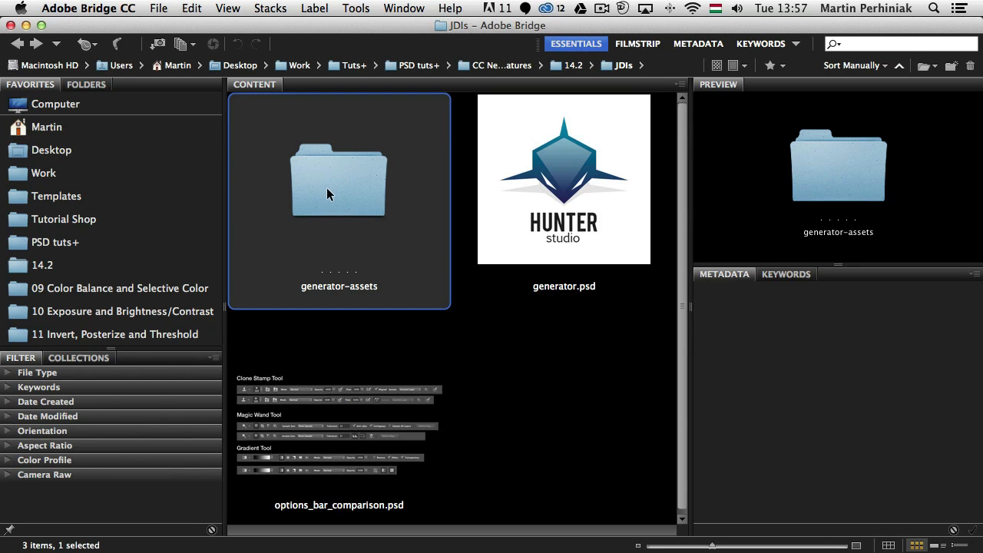
{"action": "mouse_move", "coordinate": [350, 199]}
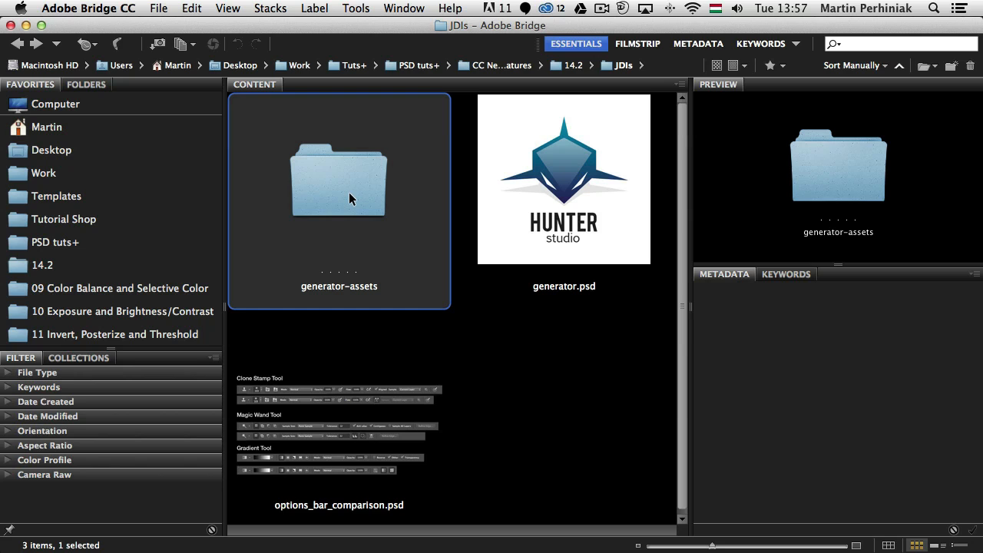
- In Bridge, open generator-assets and compare logo_normal, logo_medium and logo_large PNG widths (321, 803, 1605 px)
{"action": "double_click", "coordinate": [338, 181]}
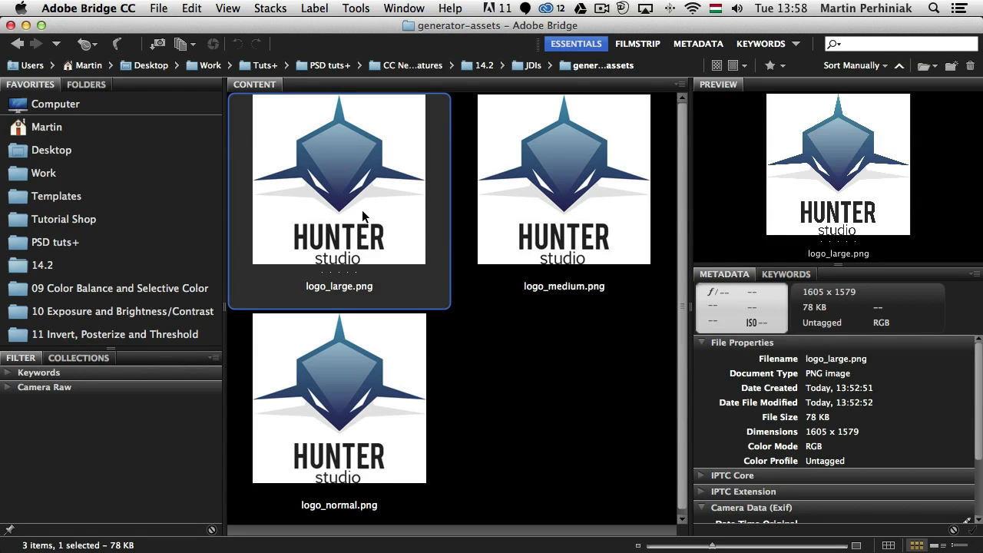
{"action": "mouse_move", "coordinate": [378, 387]}
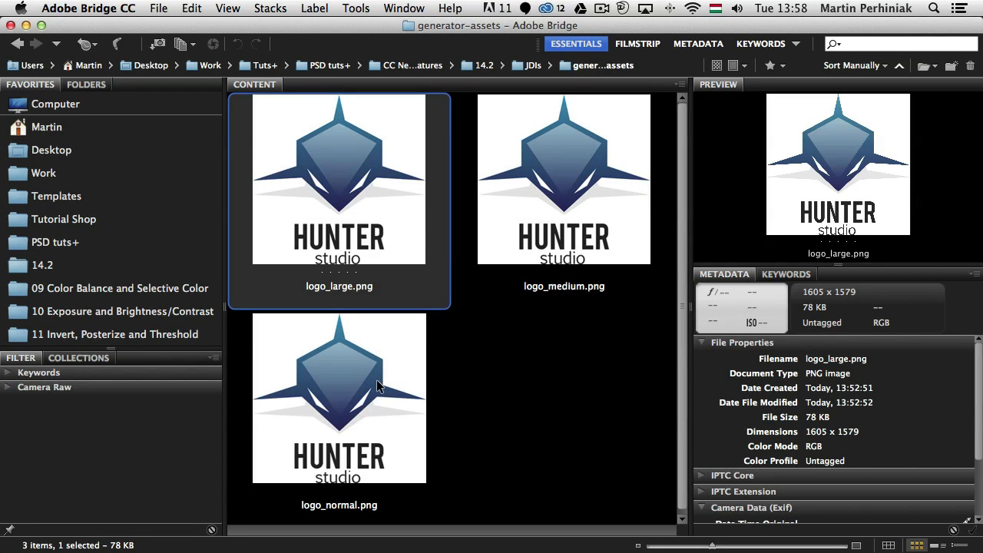
{"action": "left_click", "coordinate": [338, 398]}
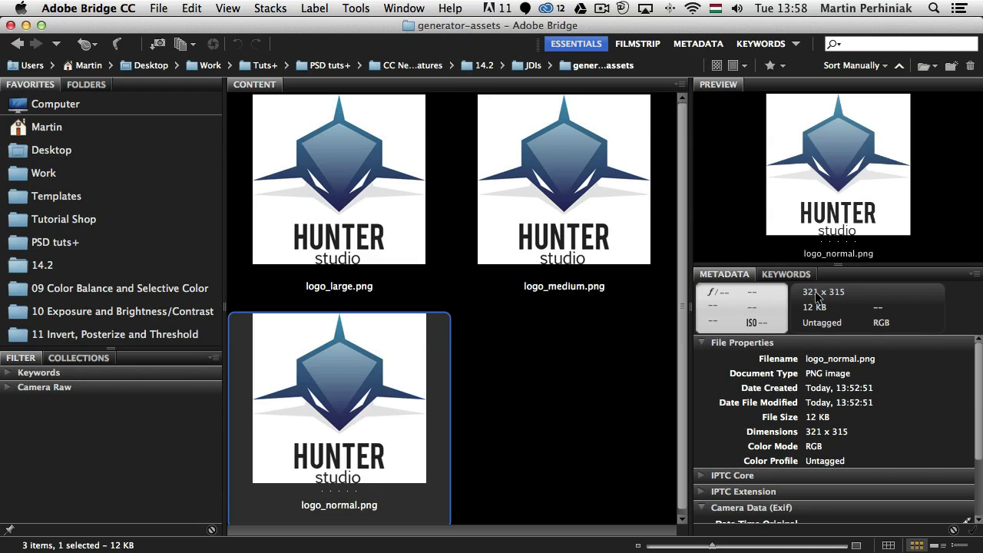
{"action": "left_click", "coordinate": [564, 179]}
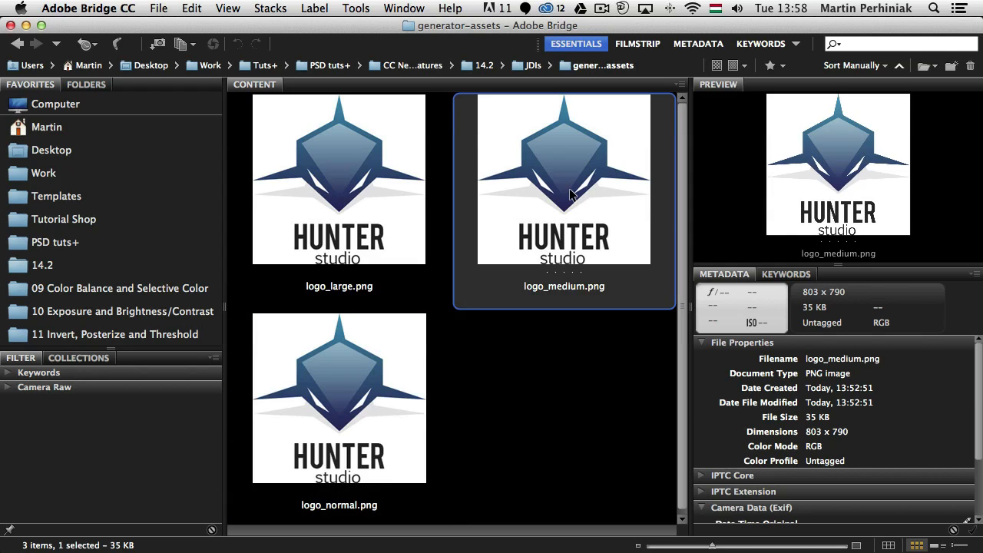
{"action": "mouse_move", "coordinate": [806, 306]}
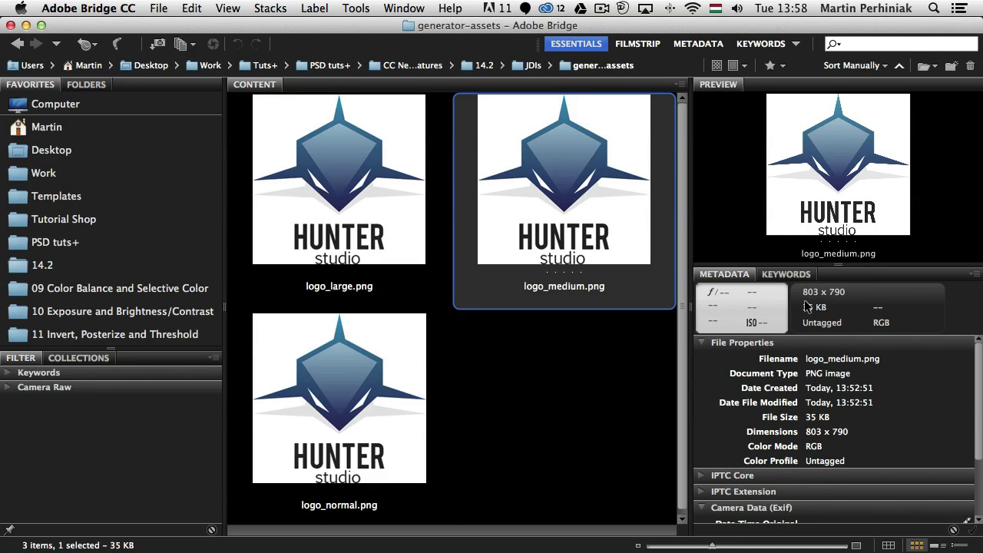
{"action": "left_click", "coordinate": [338, 180]}
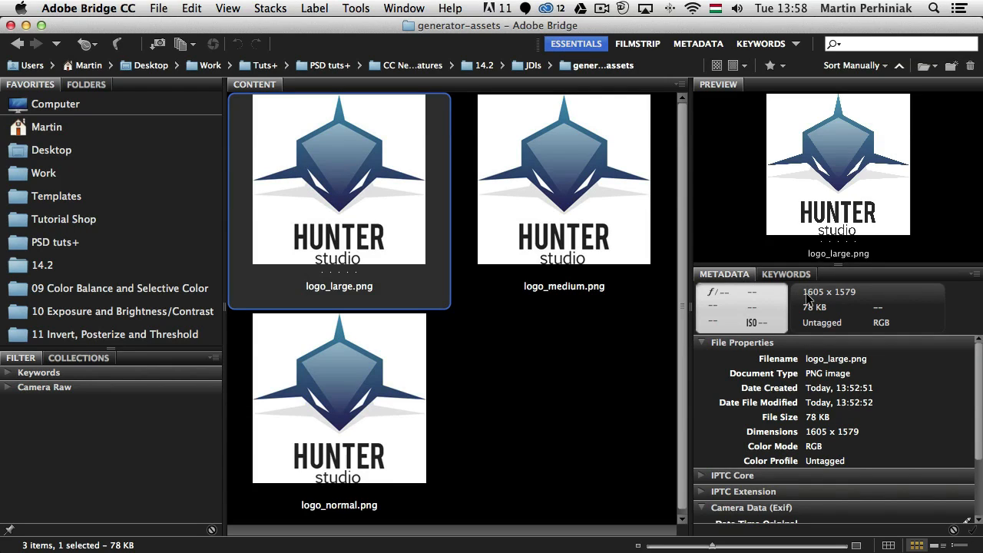
{"action": "mouse_move", "coordinate": [630, 323]}
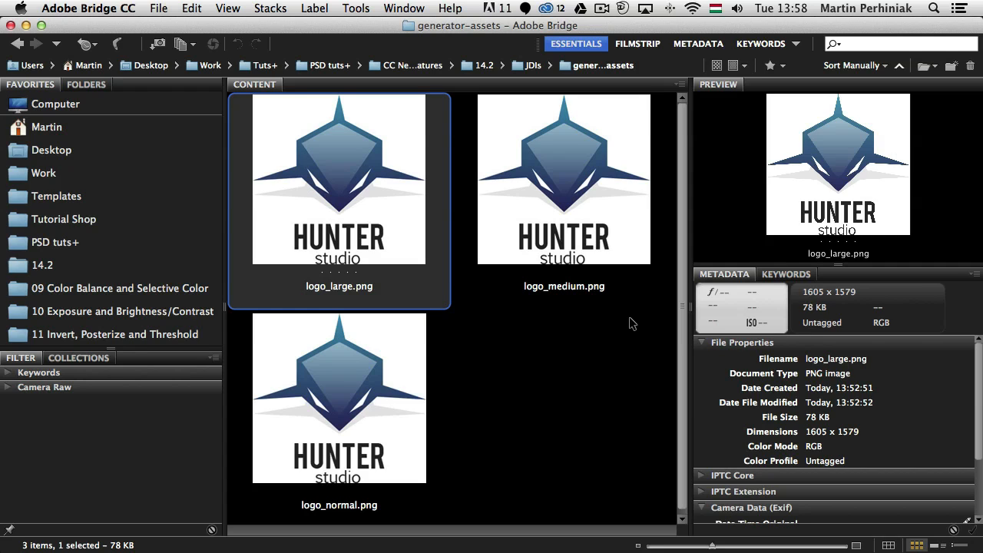
{"action": "mouse_move", "coordinate": [614, 298]}
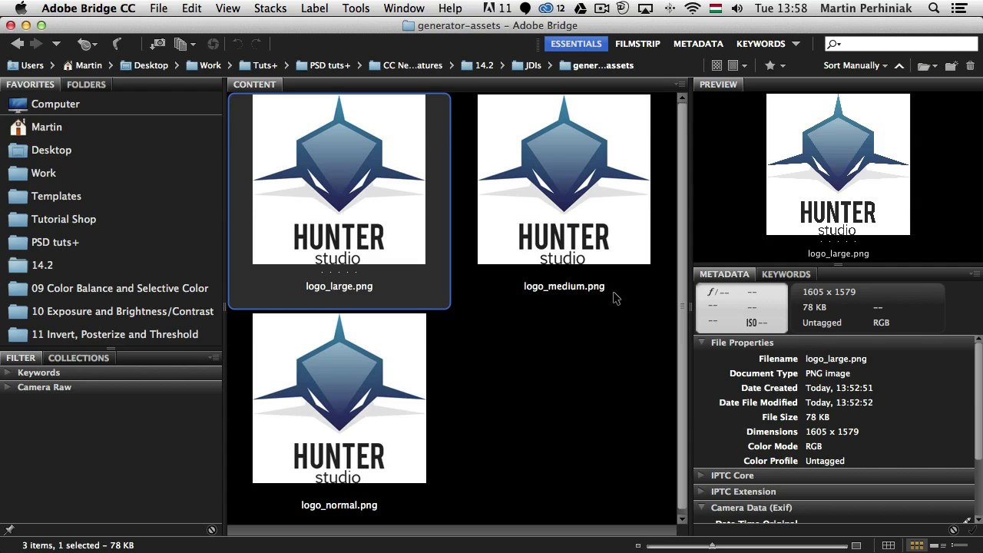
- Open logo_medium.png from Bridge into Photoshop
{"action": "left_click", "coordinate": [564, 179]}
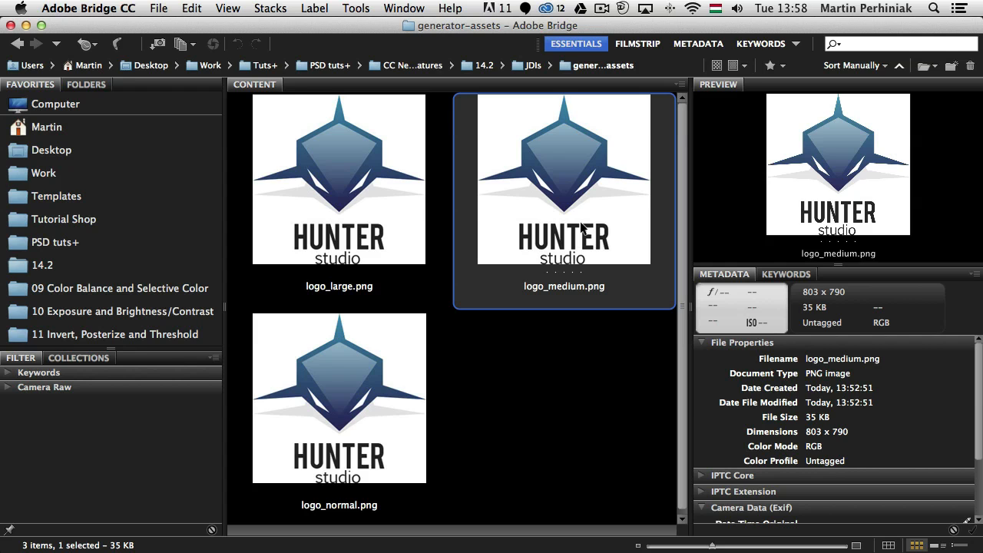
{"action": "double_click", "coordinate": [564, 178]}
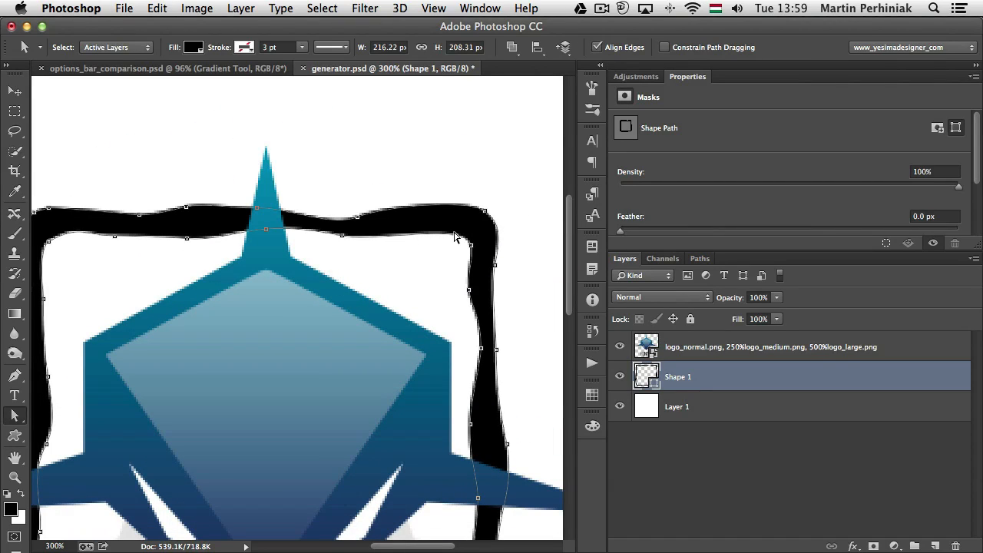
{"action": "mouse_move", "coordinate": [192, 218]}
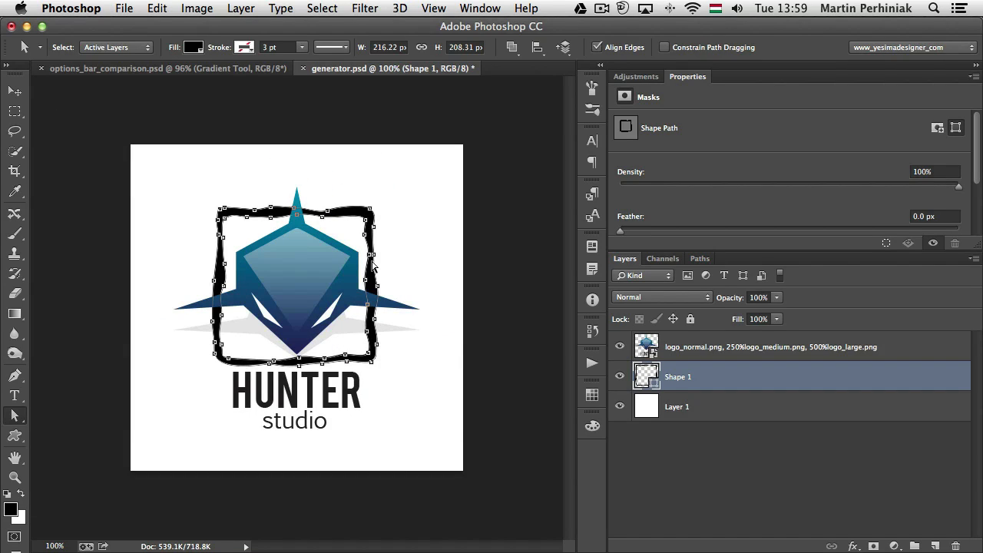
{"action": "mouse_move", "coordinate": [591, 397]}
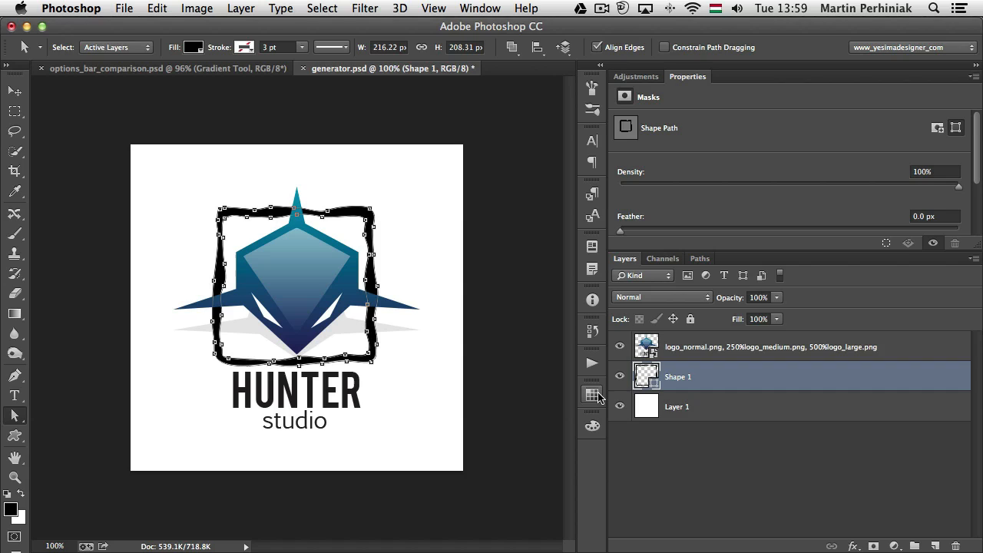
{"action": "left_click", "coordinate": [592, 396]}
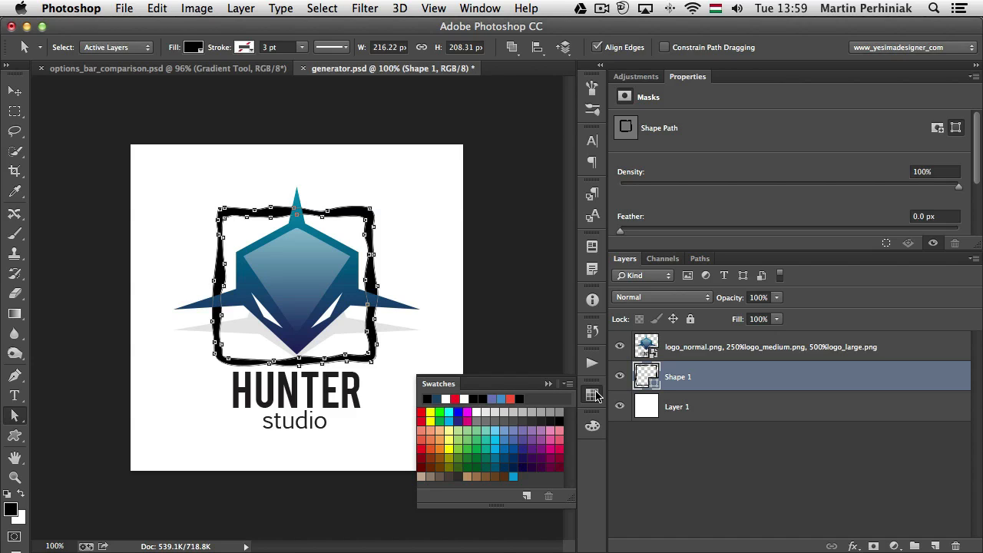
{"action": "left_click", "coordinate": [592, 396]}
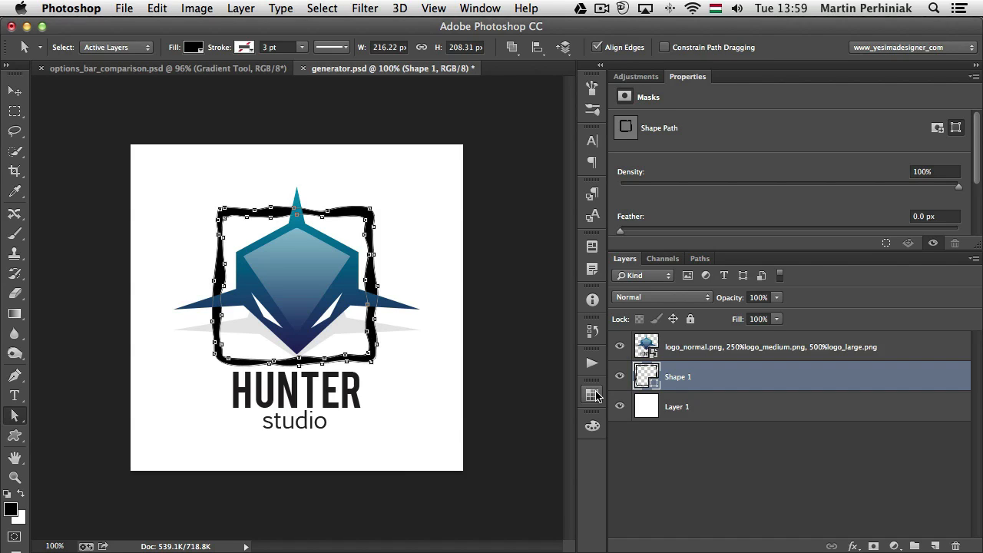
- Create a new 297 × 210 mm, 300 ppi document with background contents set to red #ff0000
{"action": "left_click", "coordinate": [123, 10]}
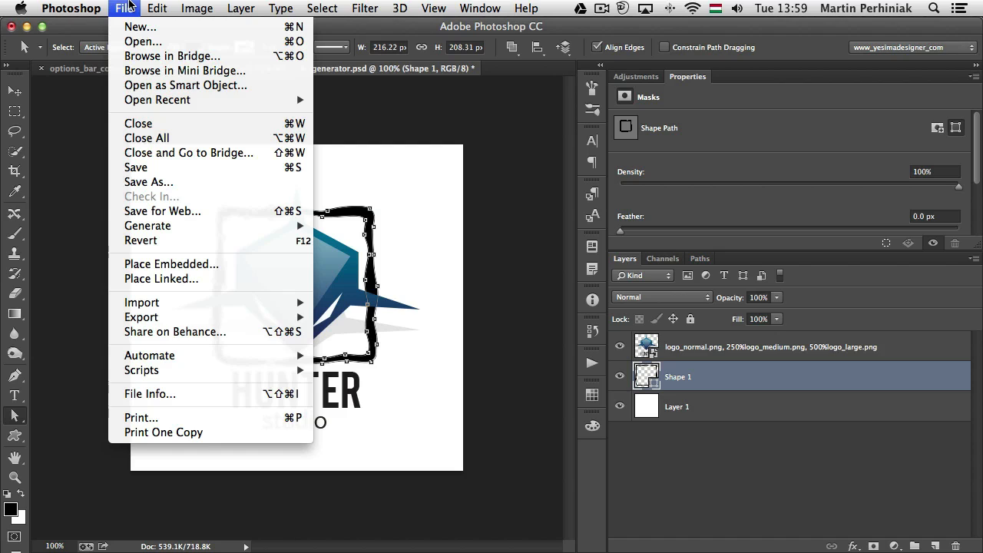
{"action": "mouse_move", "coordinate": [129, 30]}
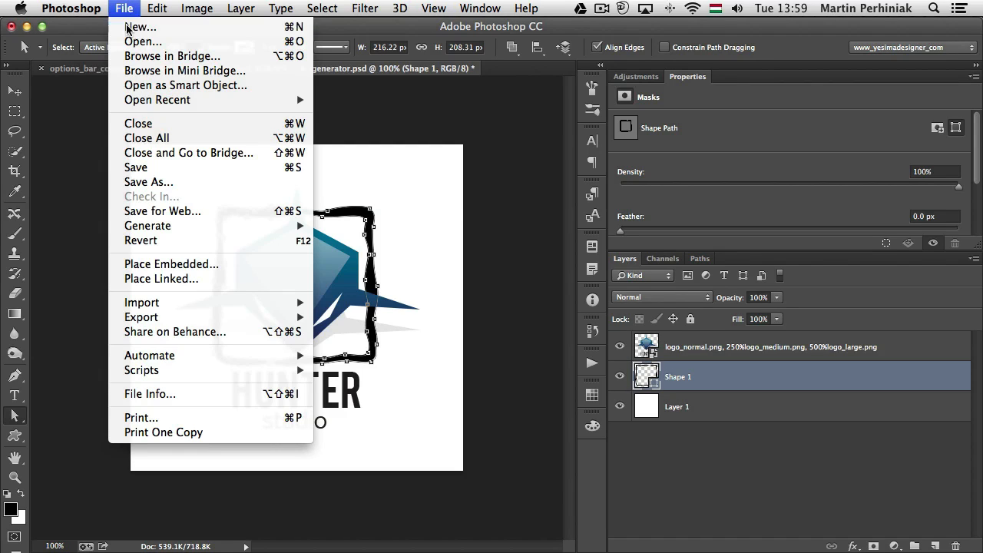
{"action": "left_click", "coordinate": [140, 27]}
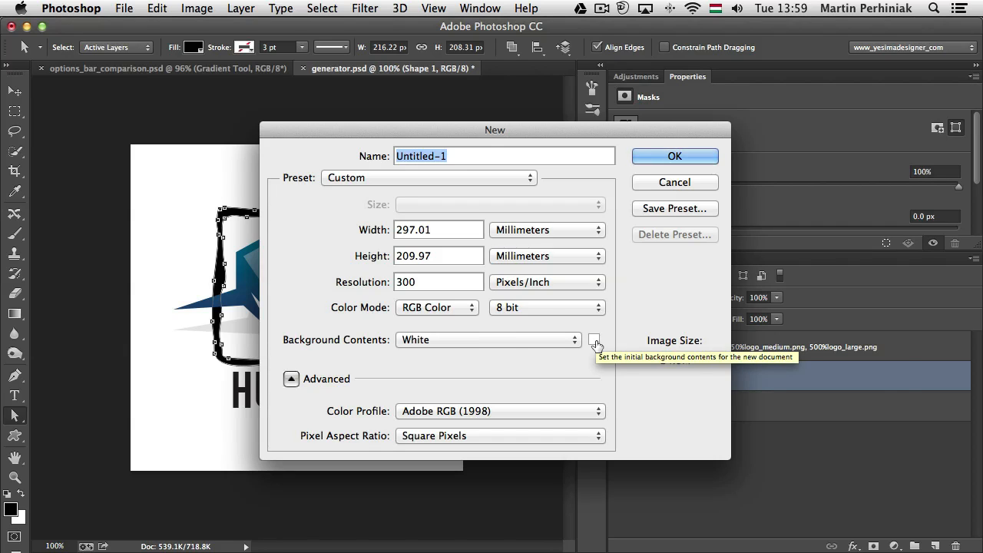
{"action": "left_click", "coordinate": [595, 340]}
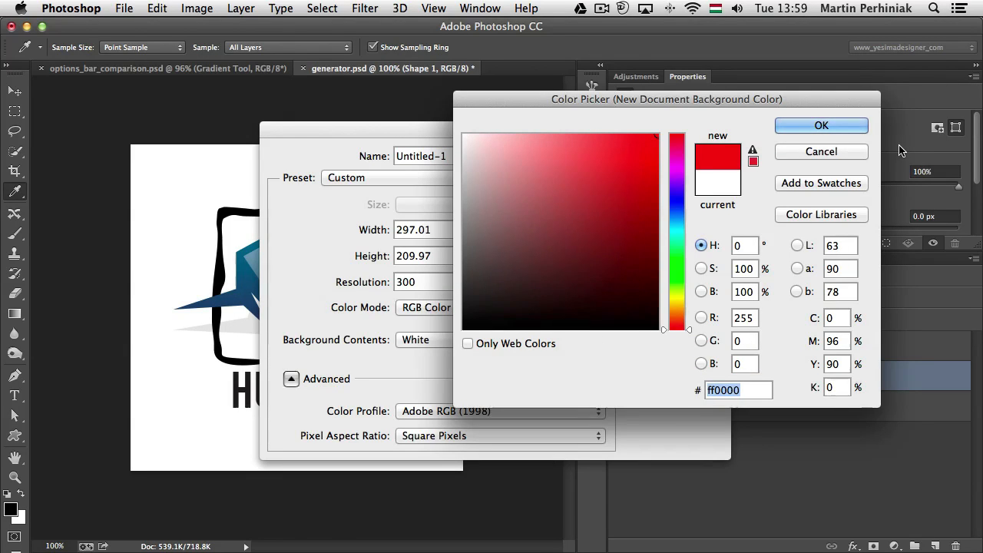
{"action": "left_click", "coordinate": [820, 126]}
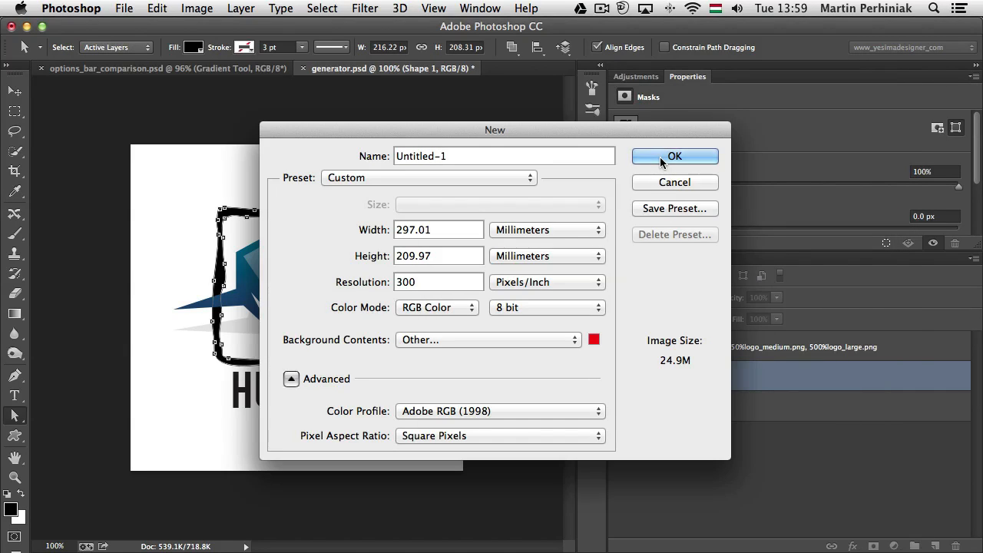
{"action": "left_click", "coordinate": [675, 157]}
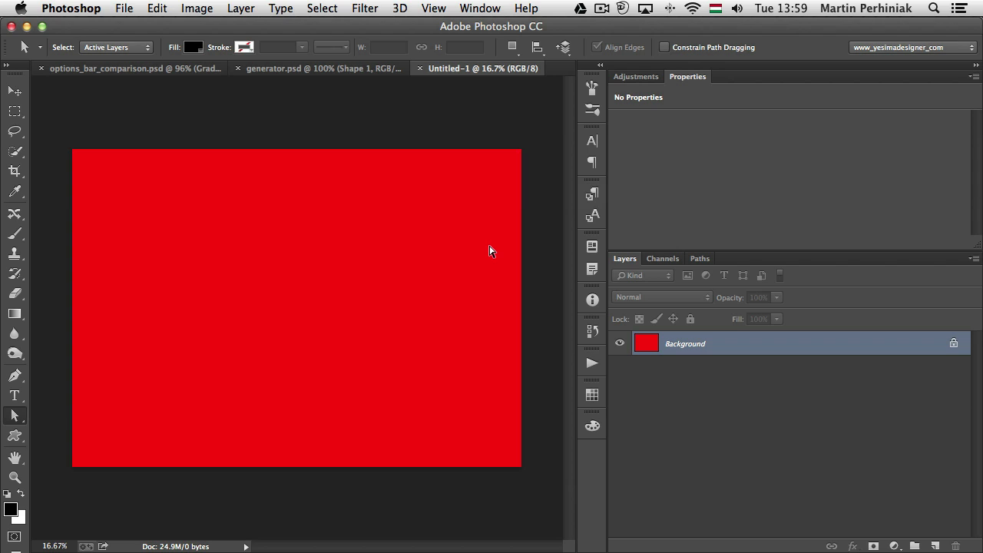
{"action": "mouse_move", "coordinate": [590, 326]}
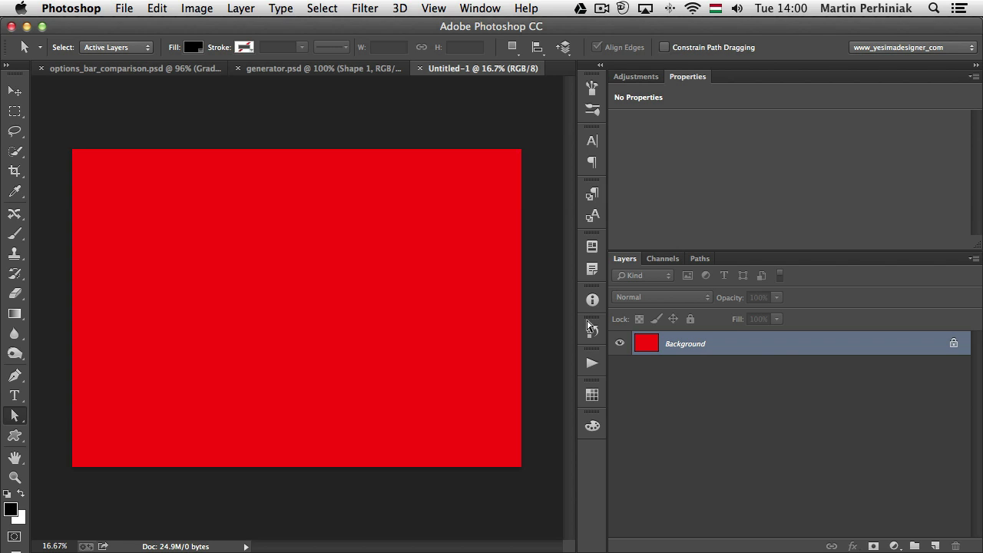
{"action": "mouse_move", "coordinate": [913, 352]}
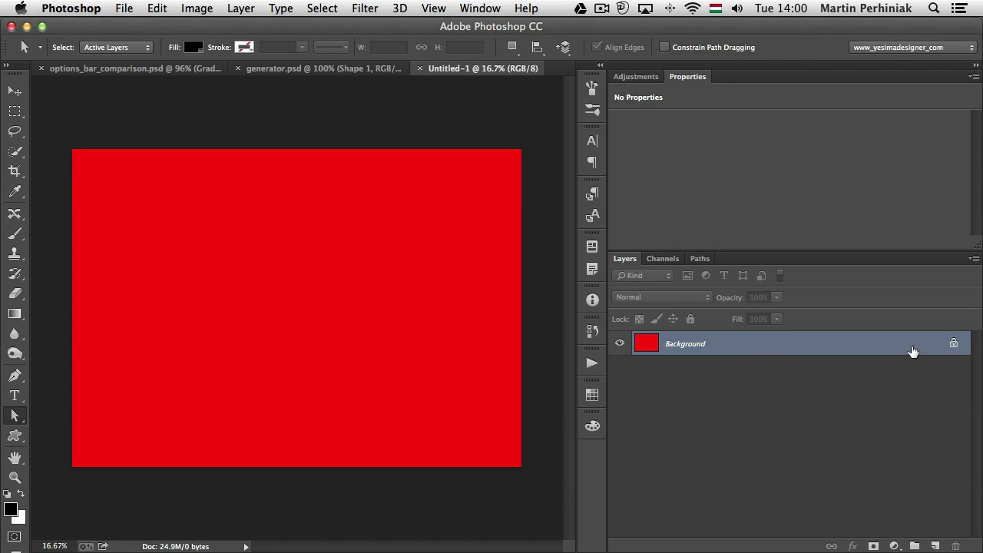
{"action": "mouse_move", "coordinate": [955, 344]}
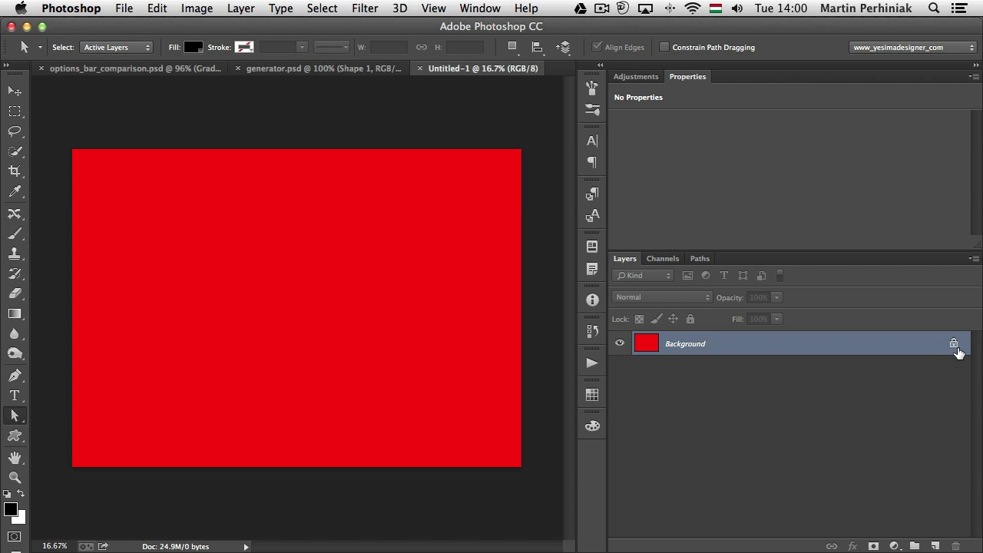
{"action": "mouse_move", "coordinate": [956, 344]}
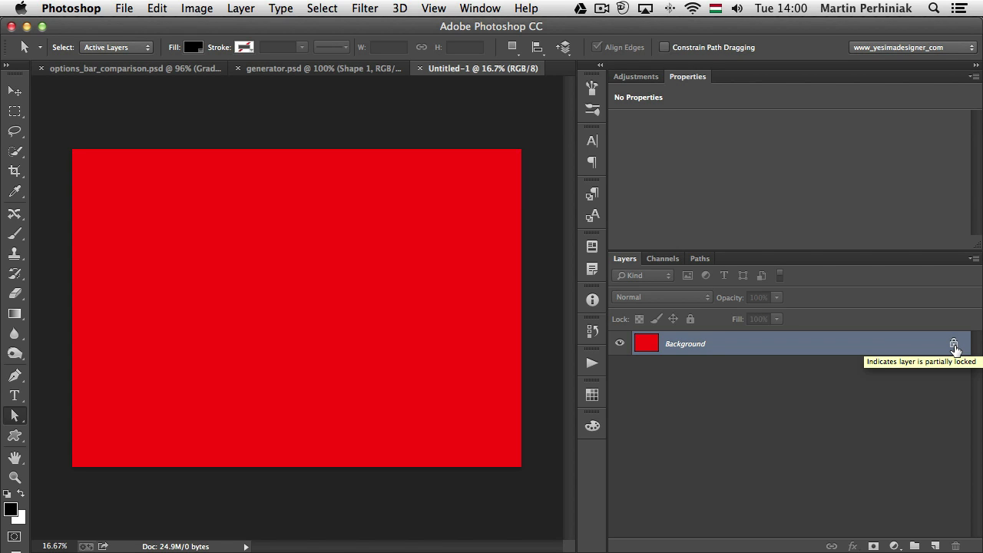
- Unlock the red Background so it becomes a regular layer named Layer 0
{"action": "left_click", "coordinate": [954, 343]}
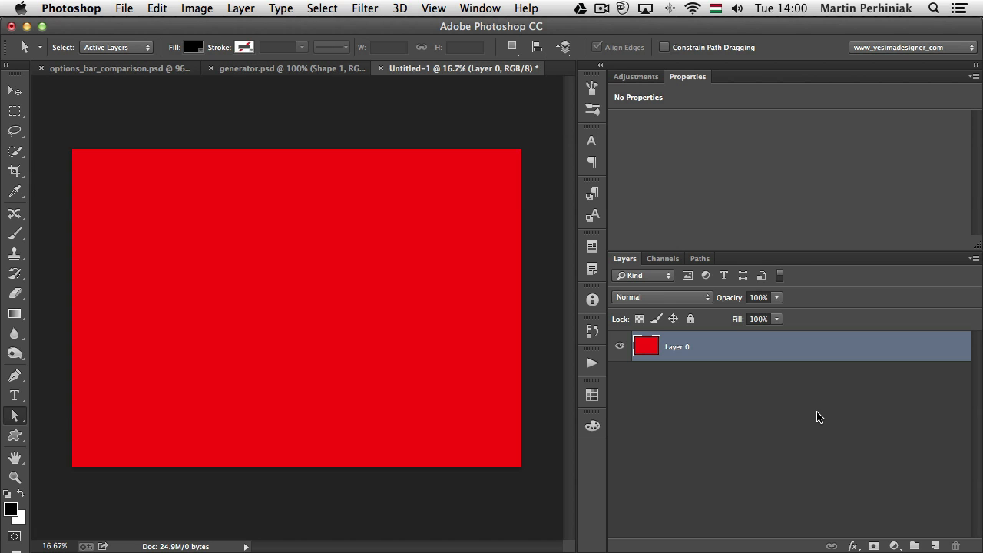
{"action": "left_click", "coordinate": [71, 9]}
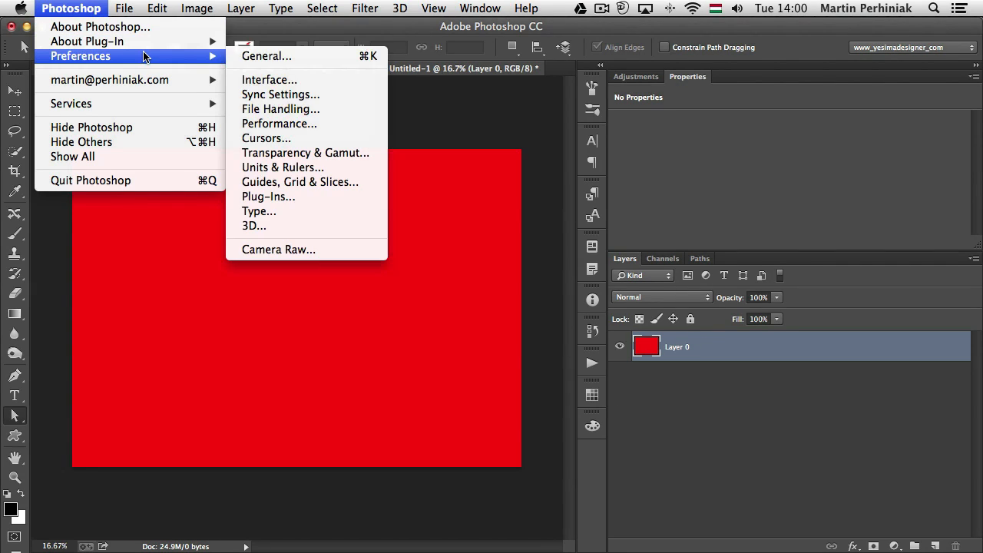
- In Interface preferences, switch on Enable Narrow Options Bar and confirm
{"action": "left_click", "coordinate": [269, 80]}
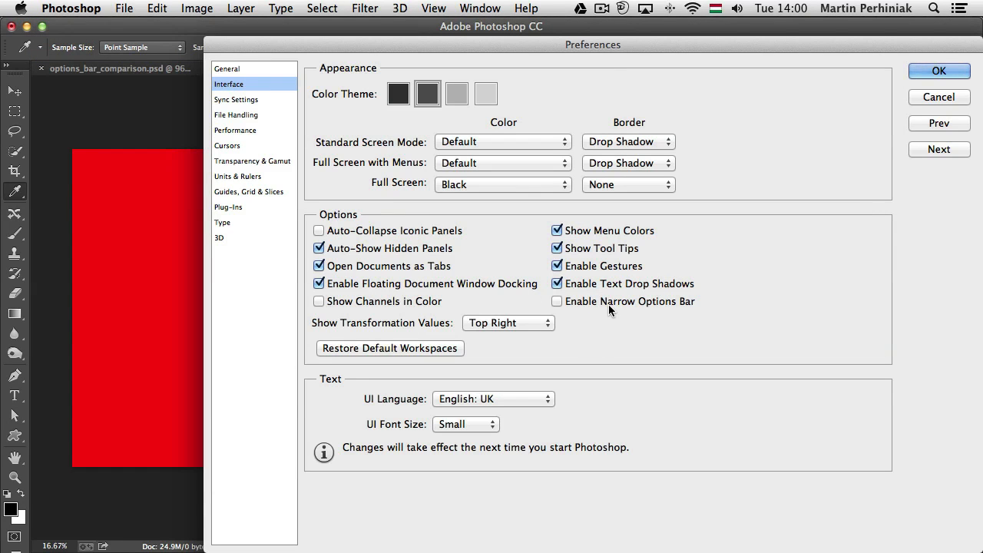
{"action": "mouse_move", "coordinate": [612, 307]}
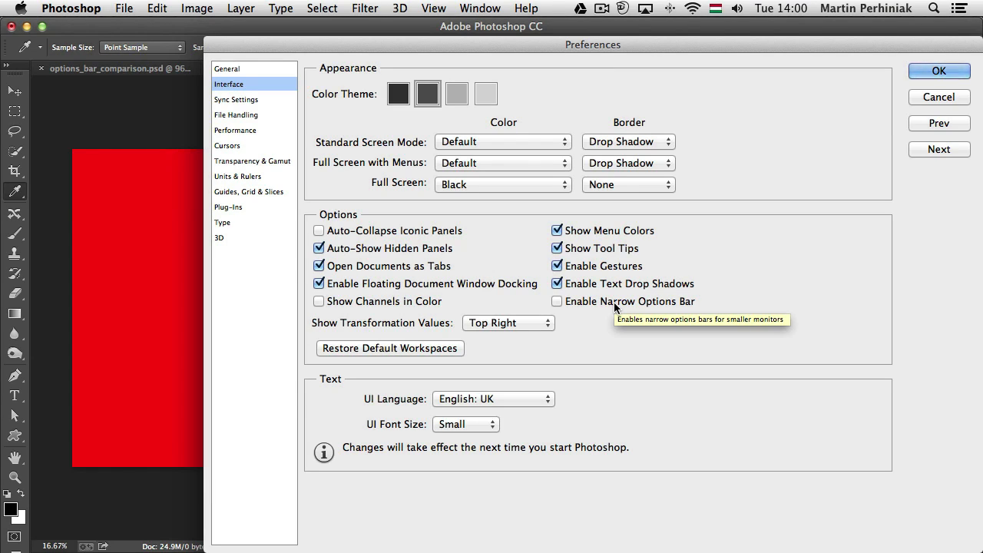
{"action": "mouse_move", "coordinate": [615, 307]}
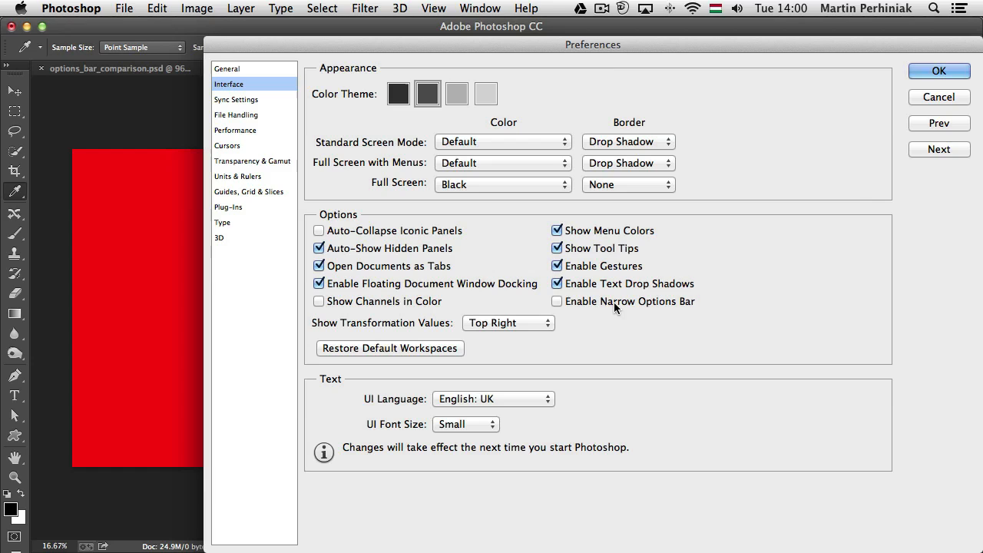
{"action": "mouse_move", "coordinate": [620, 314]}
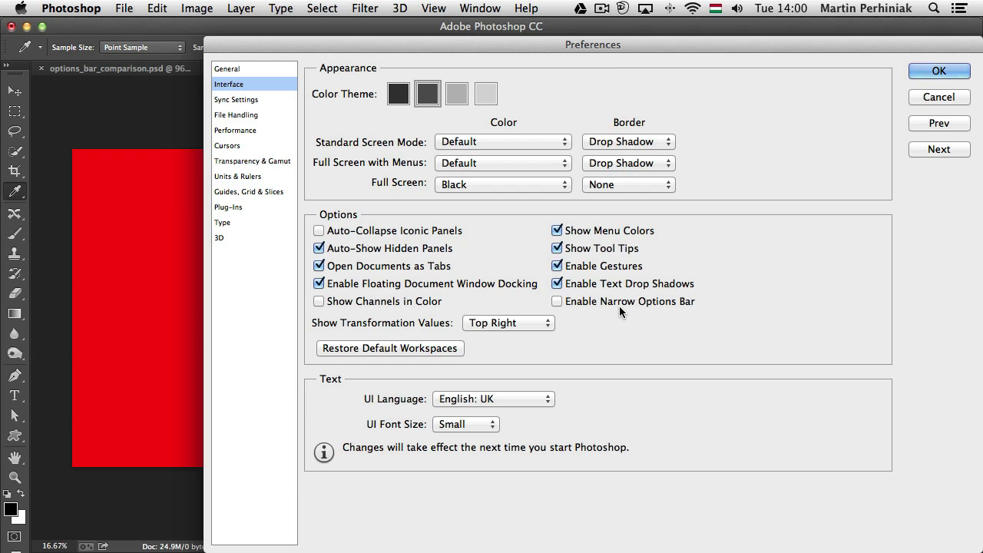
{"action": "mouse_move", "coordinate": [888, 68]}
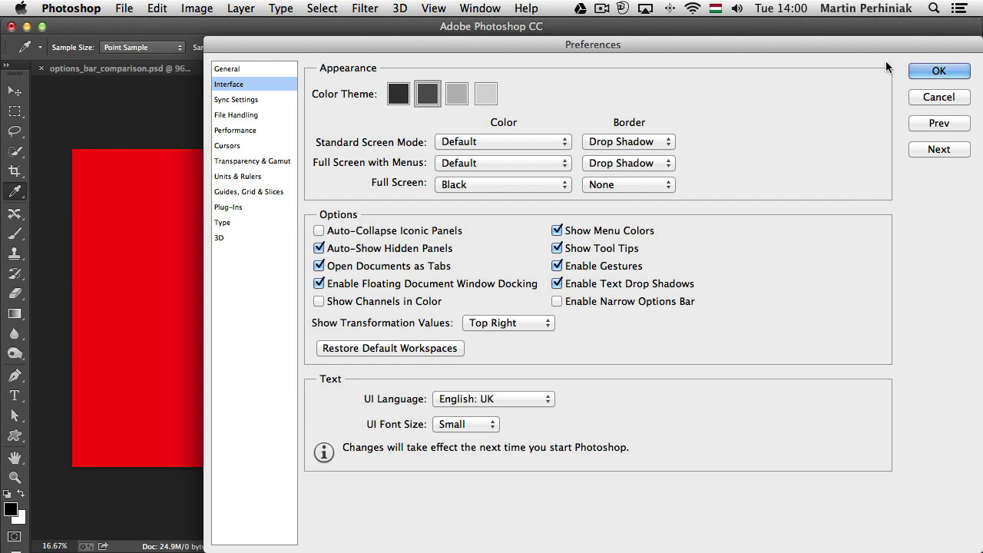
{"action": "left_click", "coordinate": [939, 71]}
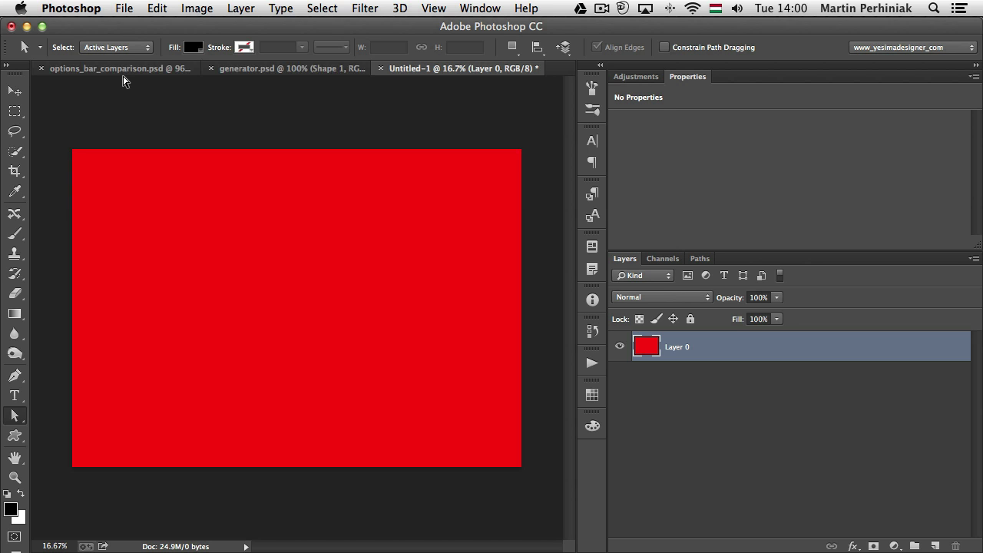
{"action": "left_click", "coordinate": [119, 67]}
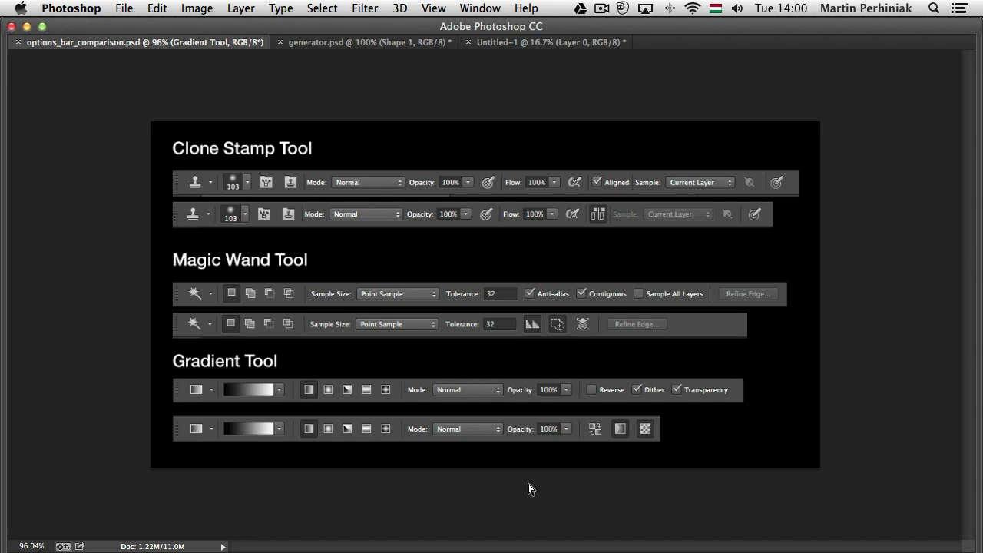
{"action": "mouse_move", "coordinate": [263, 160]}
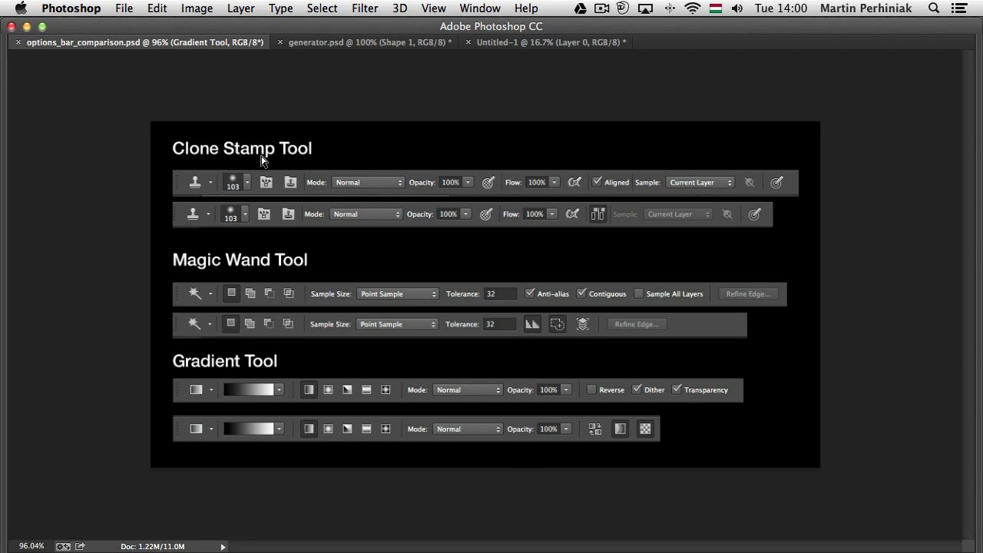
{"action": "mouse_move", "coordinate": [325, 227]}
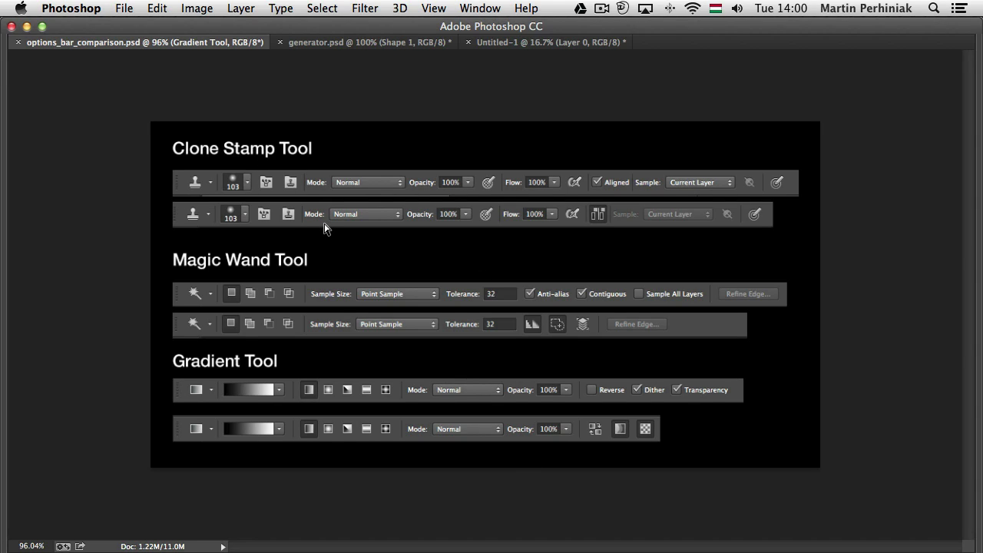
{"action": "mouse_move", "coordinate": [203, 204]}
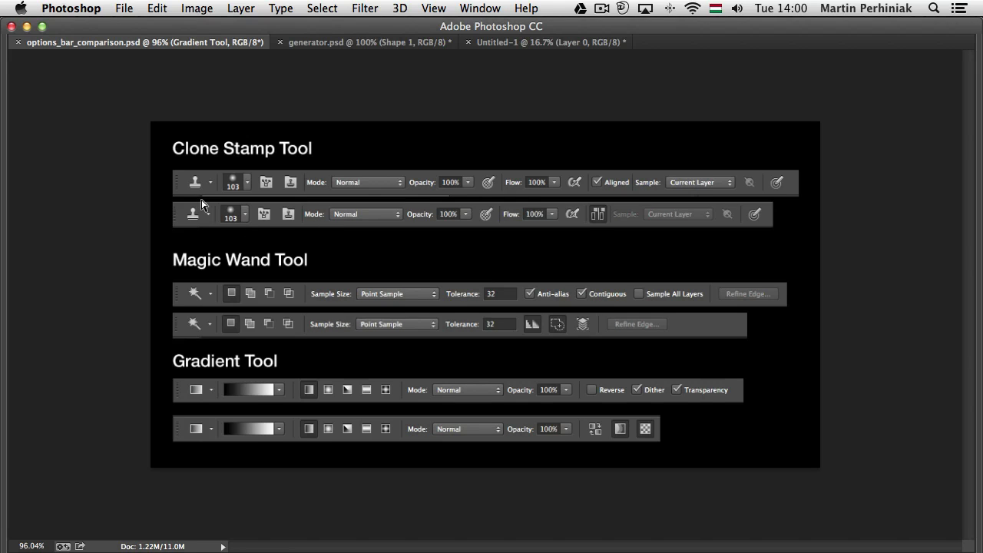
{"action": "mouse_move", "coordinate": [793, 191]}
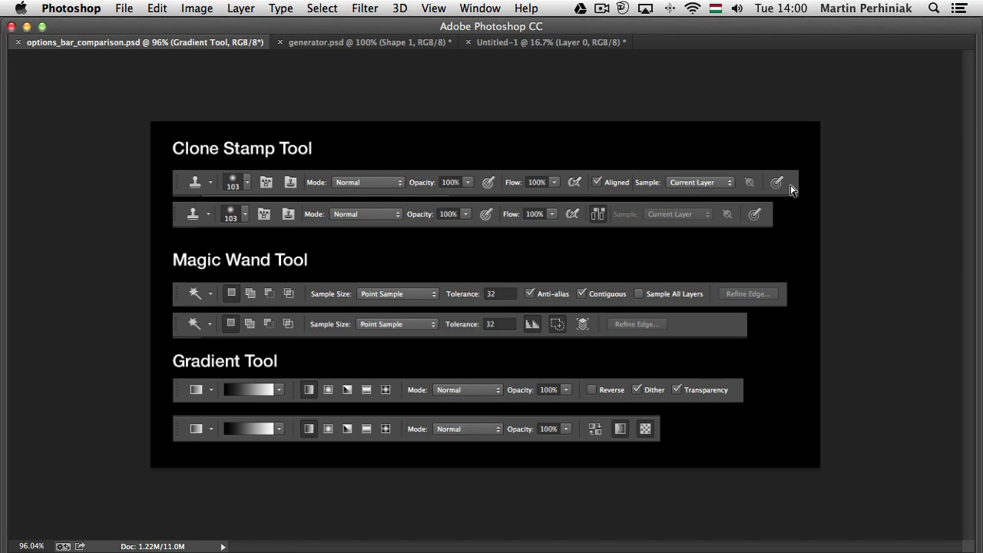
{"action": "mouse_move", "coordinate": [766, 223]}
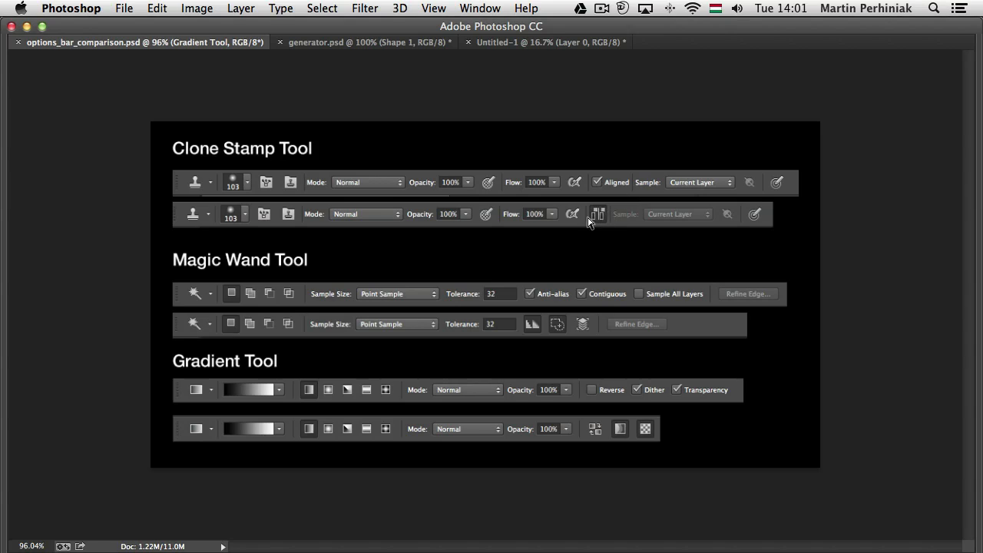
{"action": "mouse_move", "coordinate": [597, 223]}
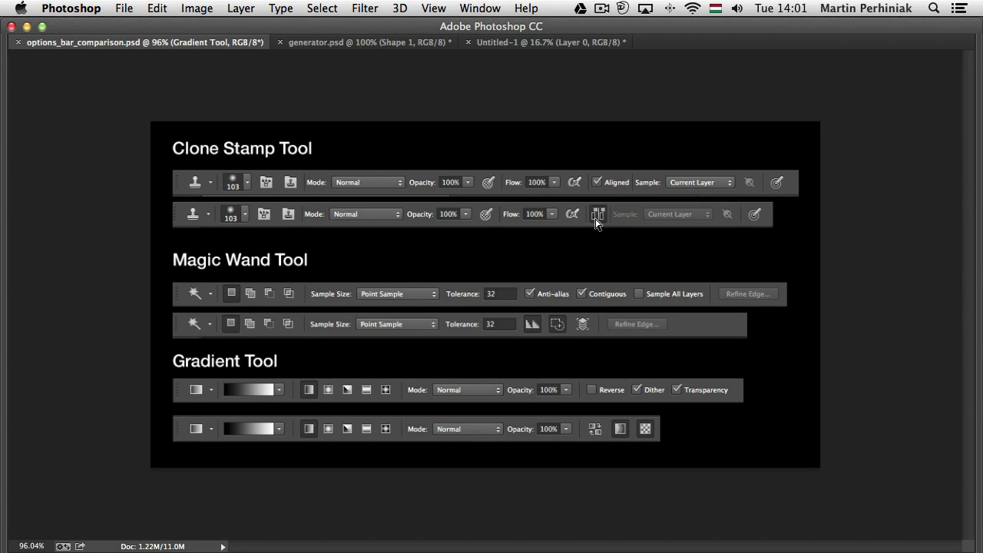
{"action": "mouse_move", "coordinate": [593, 188]}
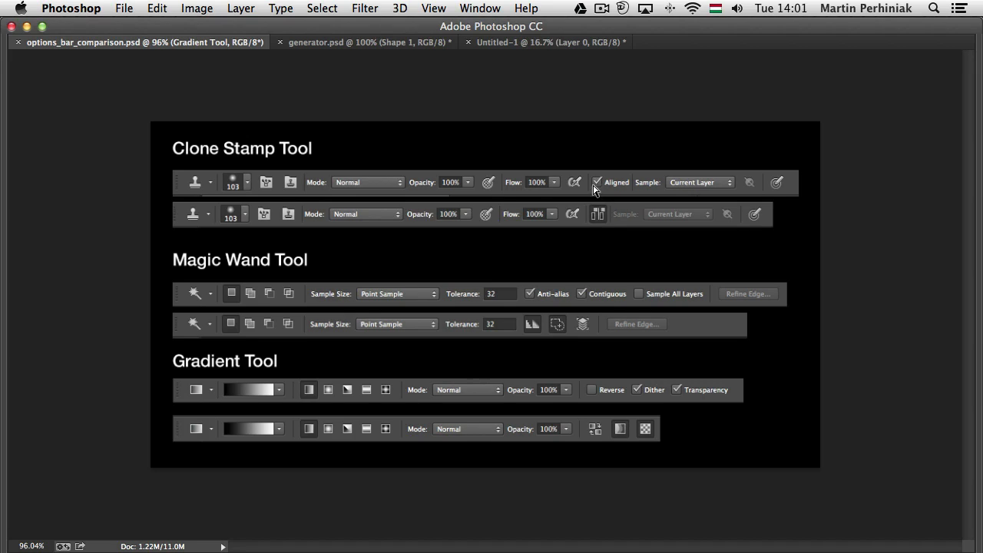
{"action": "mouse_move", "coordinate": [582, 188]}
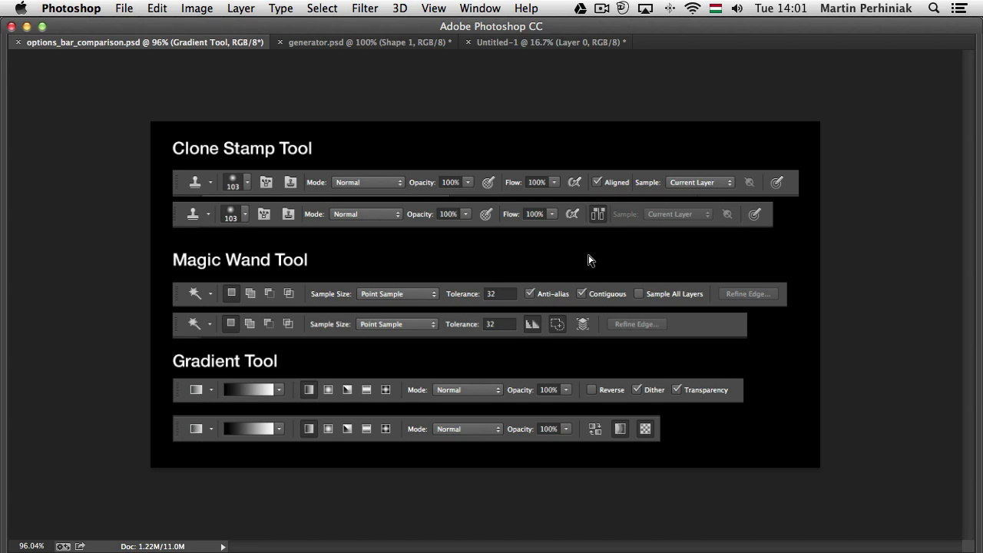
{"action": "mouse_move", "coordinate": [540, 307]}
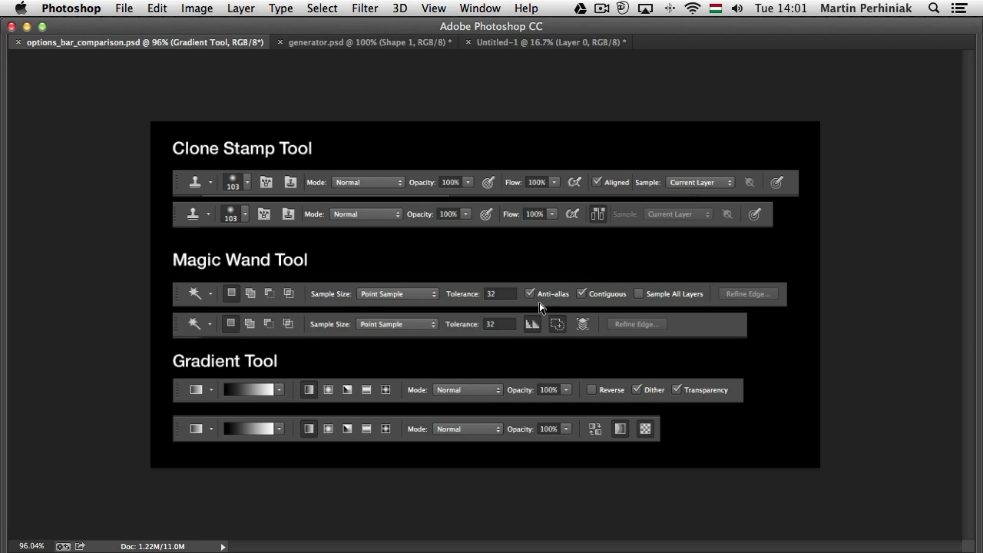
{"action": "mouse_move", "coordinate": [535, 305]}
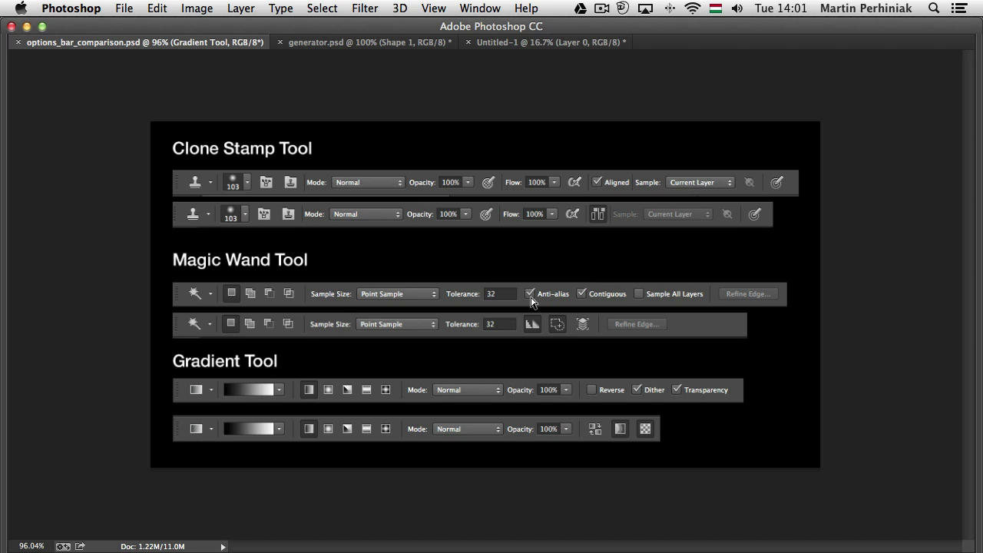
{"action": "mouse_move", "coordinate": [600, 301]}
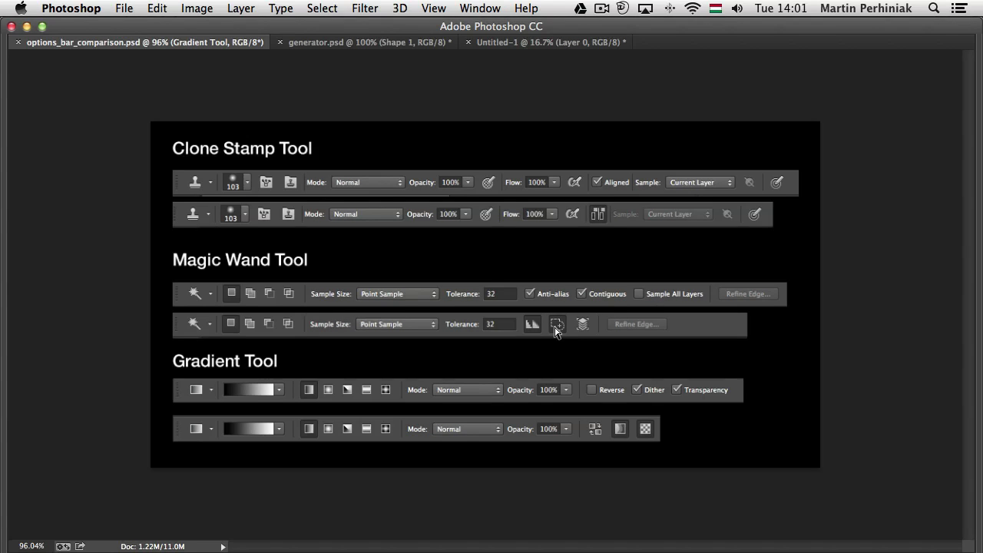
{"action": "mouse_move", "coordinate": [567, 335]}
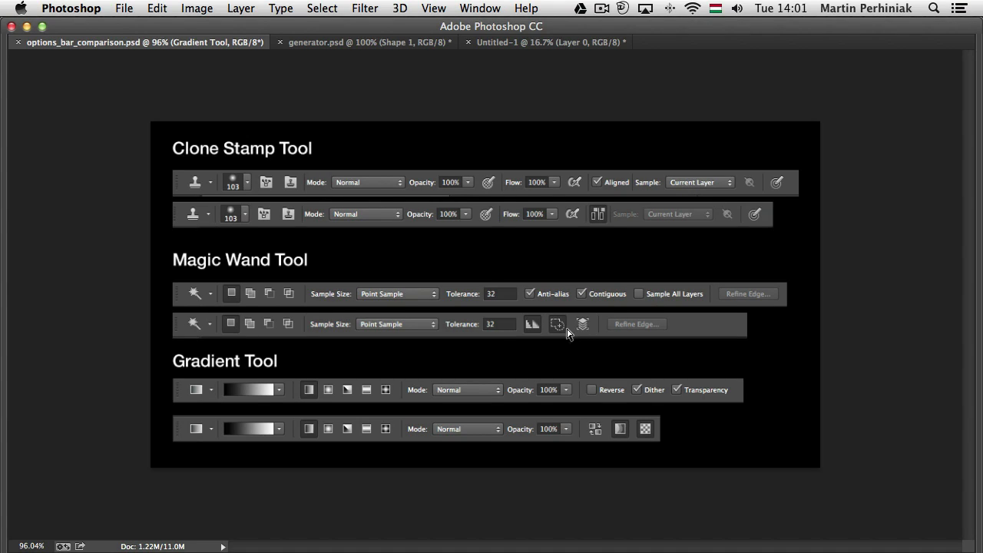
{"action": "mouse_move", "coordinate": [602, 400]}
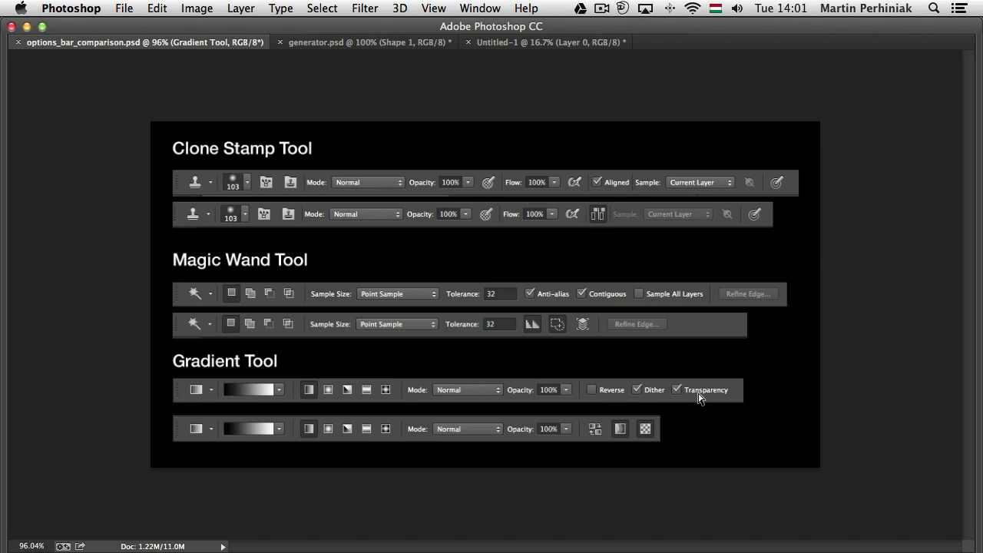
{"action": "mouse_move", "coordinate": [677, 442]}
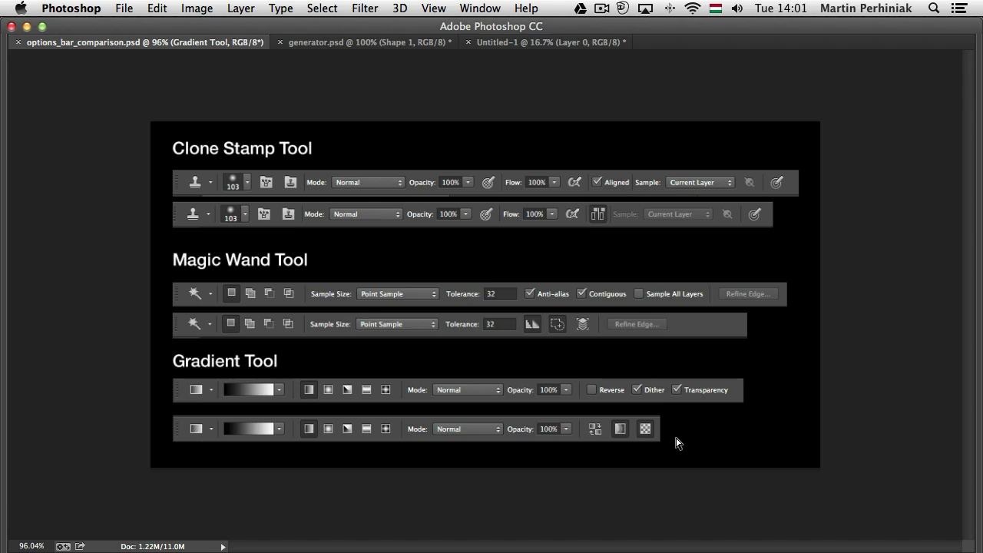
- Bring up Edit > Fill for Untitled-1 with Scripted Patterns set to the Tree script, dialog moved aside
{"action": "left_click", "coordinate": [157, 9]}
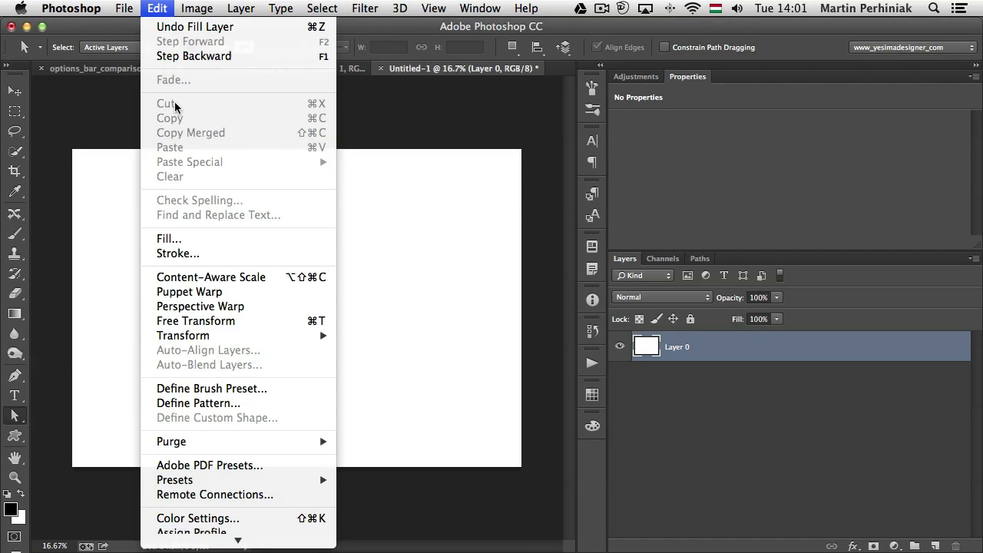
{"action": "left_click", "coordinate": [169, 240]}
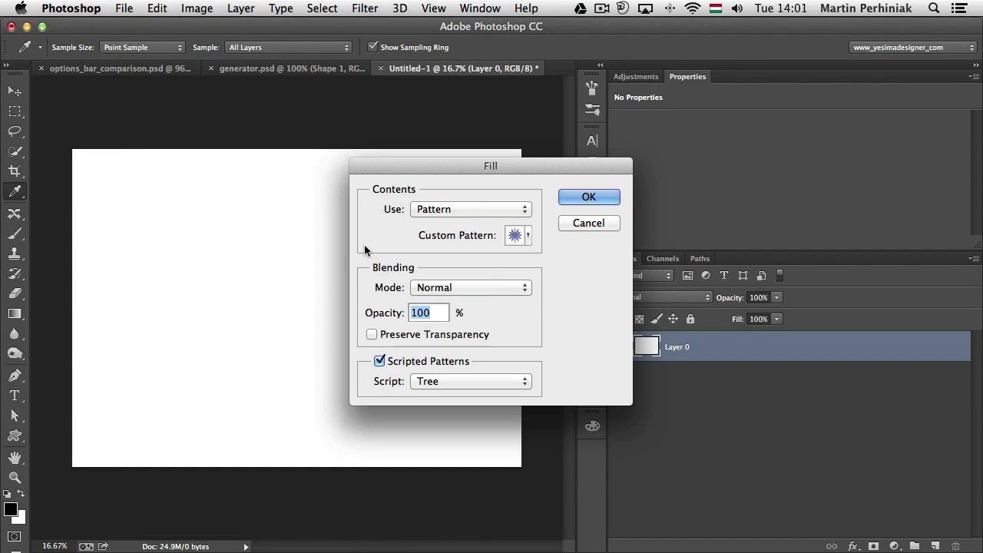
{"action": "left_click_drag", "start_coordinate": [490, 166], "coordinate": [322, 99]}
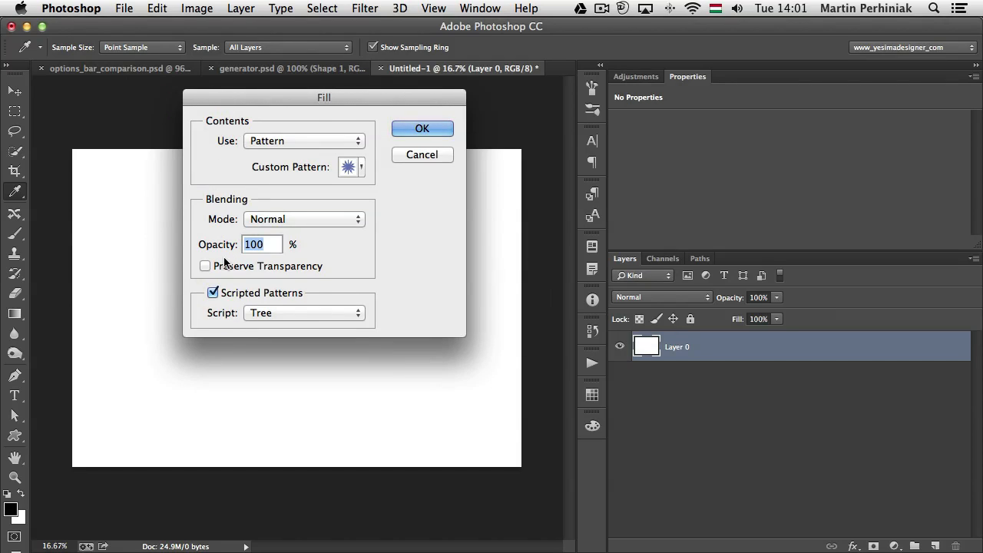
{"action": "mouse_move", "coordinate": [248, 290]}
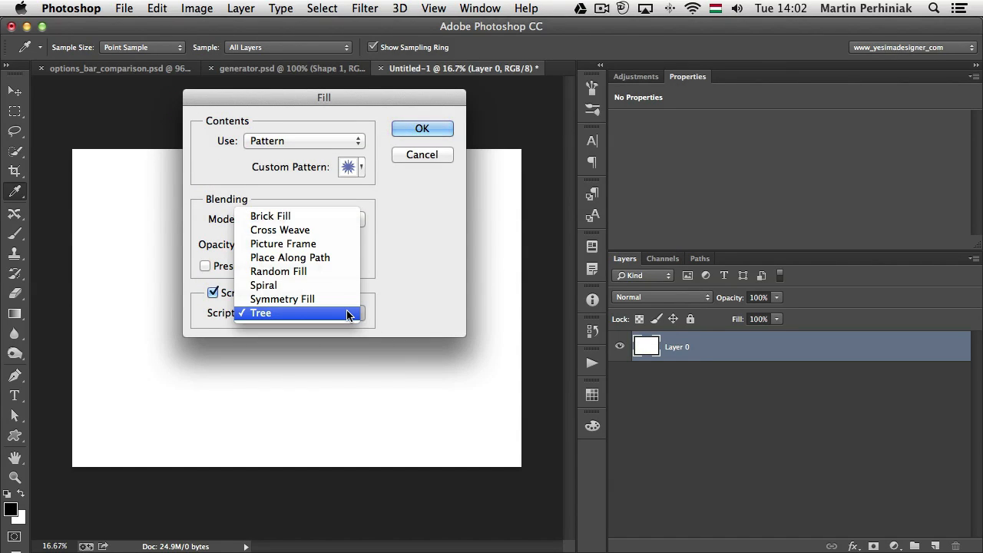
{"action": "mouse_move", "coordinate": [323, 298]}
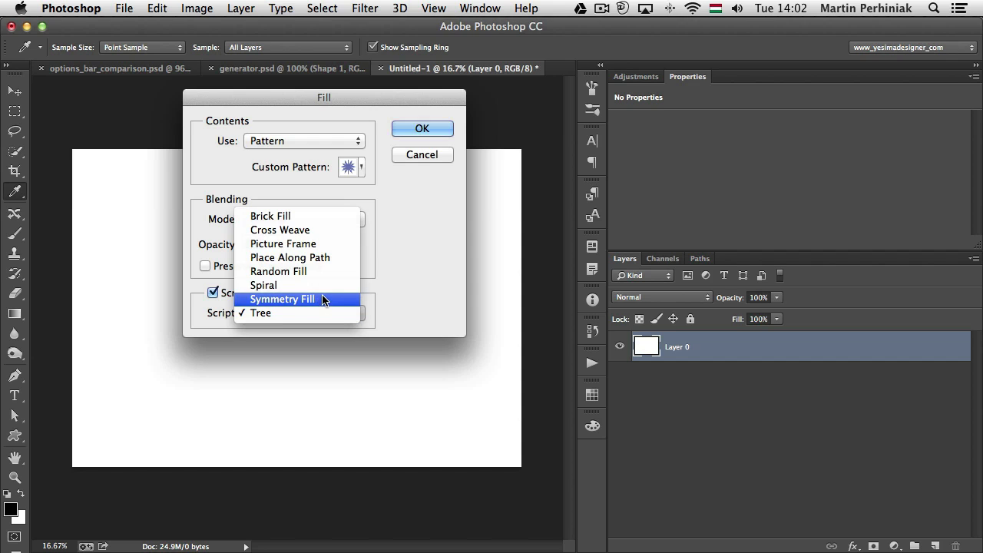
{"action": "mouse_move", "coordinate": [307, 242]}
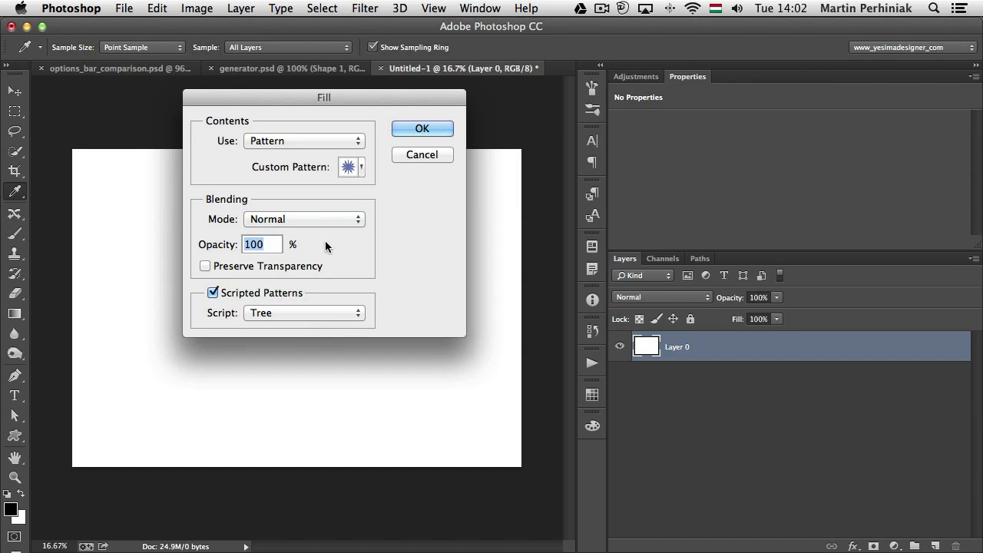
- Confirm the Tree fill, choose 9: Elm Tree as the tree type and start rendering it onto the canvas
{"action": "left_click", "coordinate": [421, 129]}
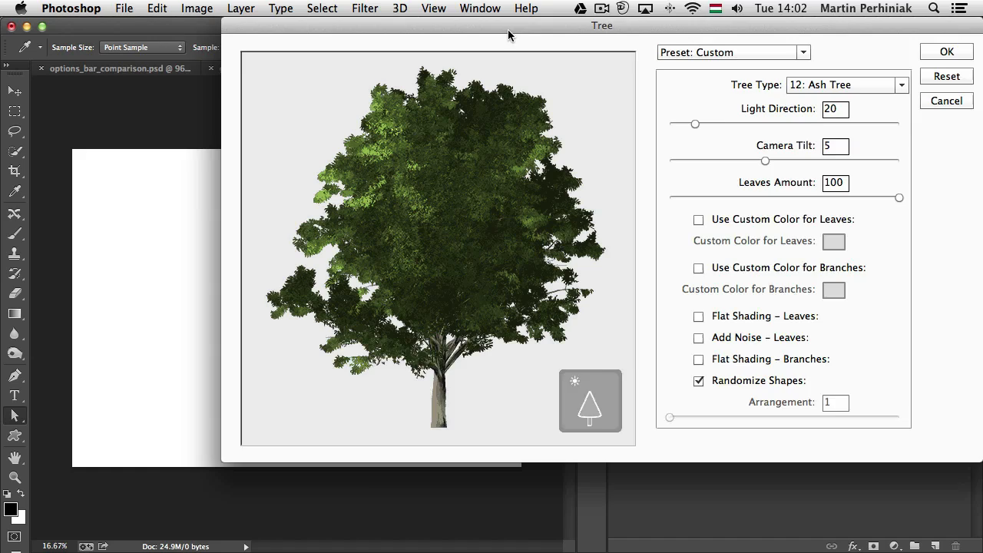
{"action": "left_click_drag", "start_coordinate": [603, 24], "coordinate": [471, 66]}
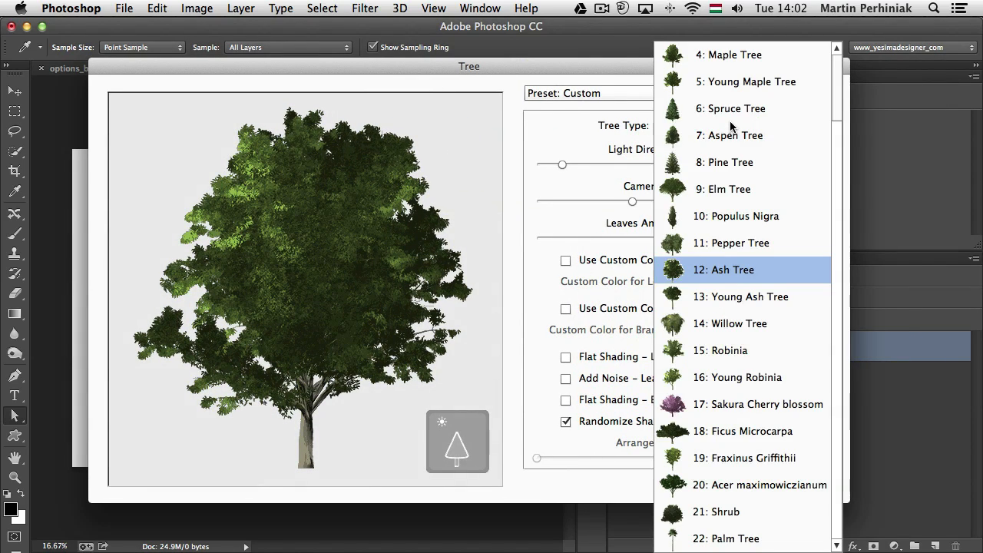
{"action": "scroll", "scroll_direction": "up", "scroll_amount": 3}
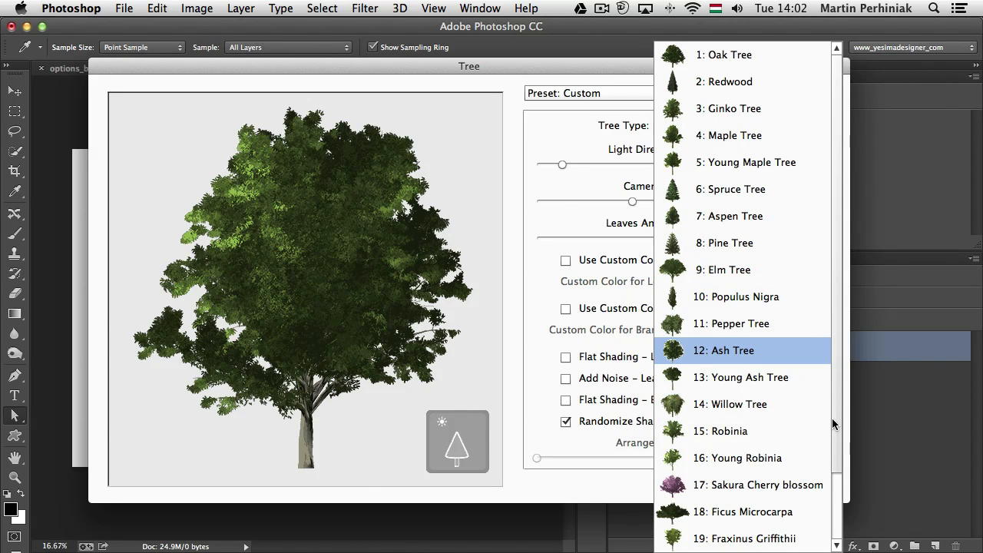
{"action": "scroll", "scroll_direction": "down", "scroll_amount": 3}
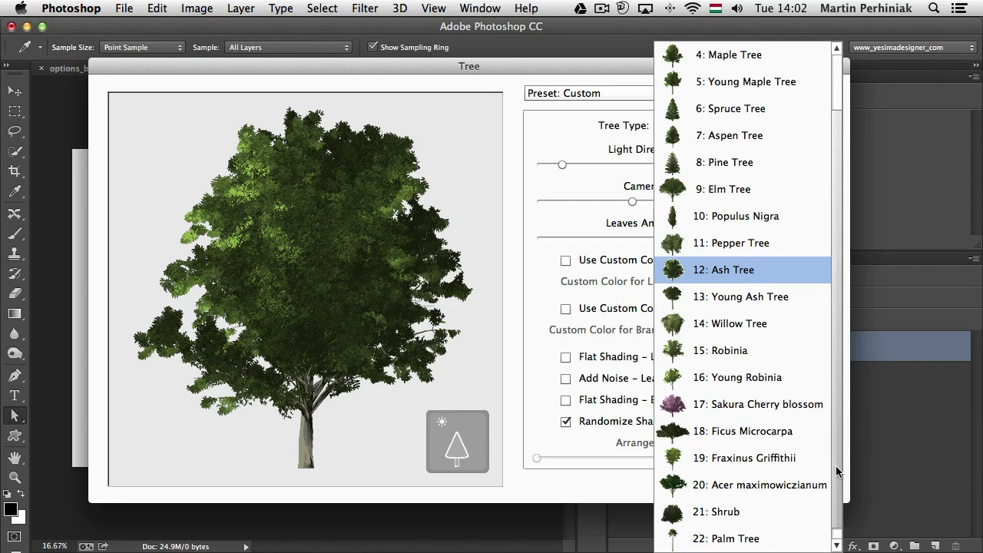
{"action": "scroll", "scroll_direction": "up", "scroll_amount": 3}
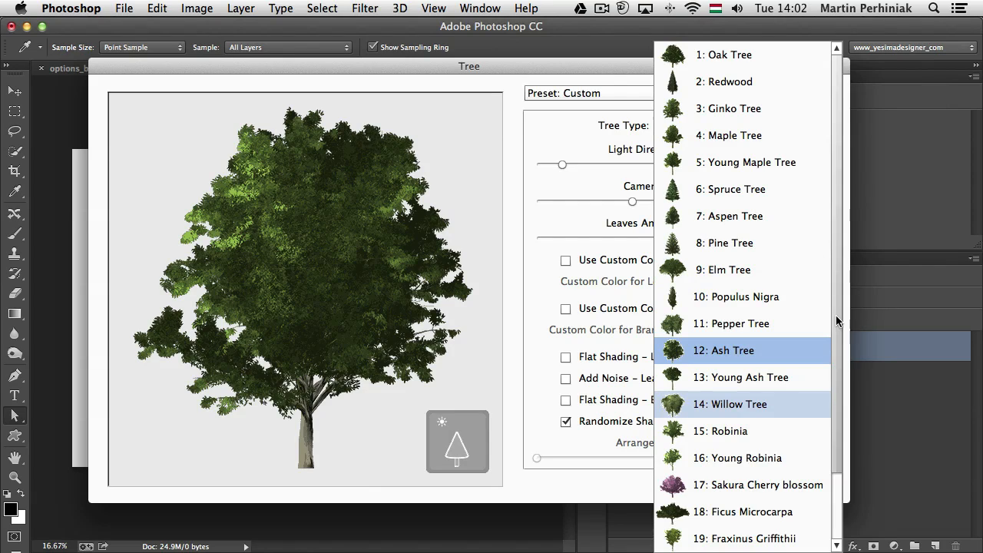
{"action": "left_click", "coordinate": [724, 271]}
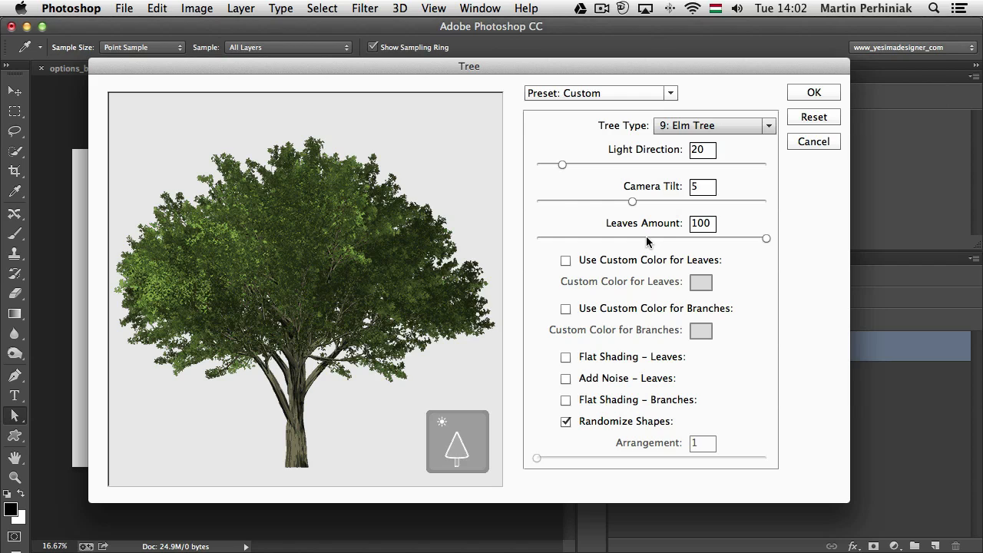
{"action": "mouse_move", "coordinate": [638, 421]}
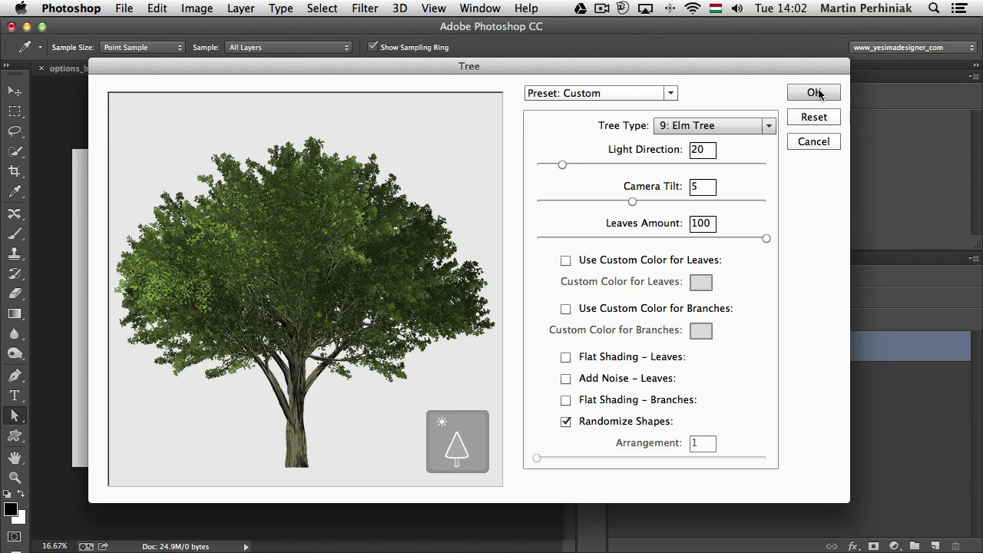
{"action": "left_click", "coordinate": [814, 93]}
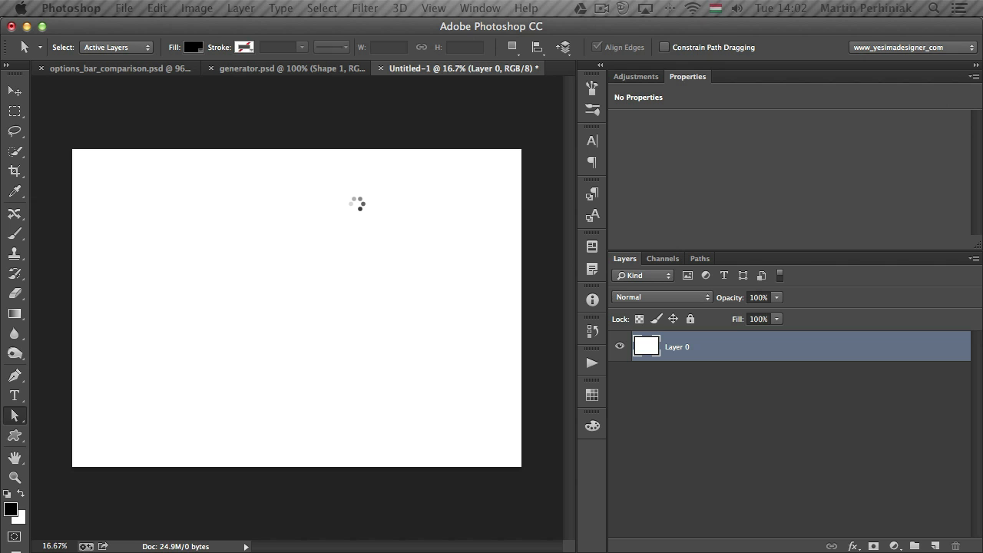